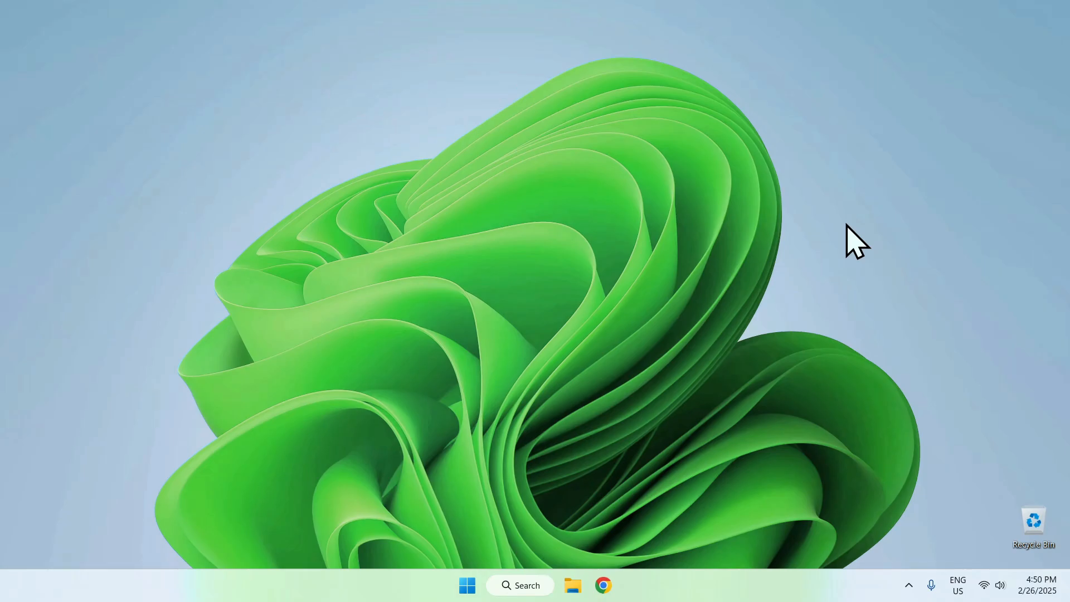
pyautogui.moveTo(917, 299)
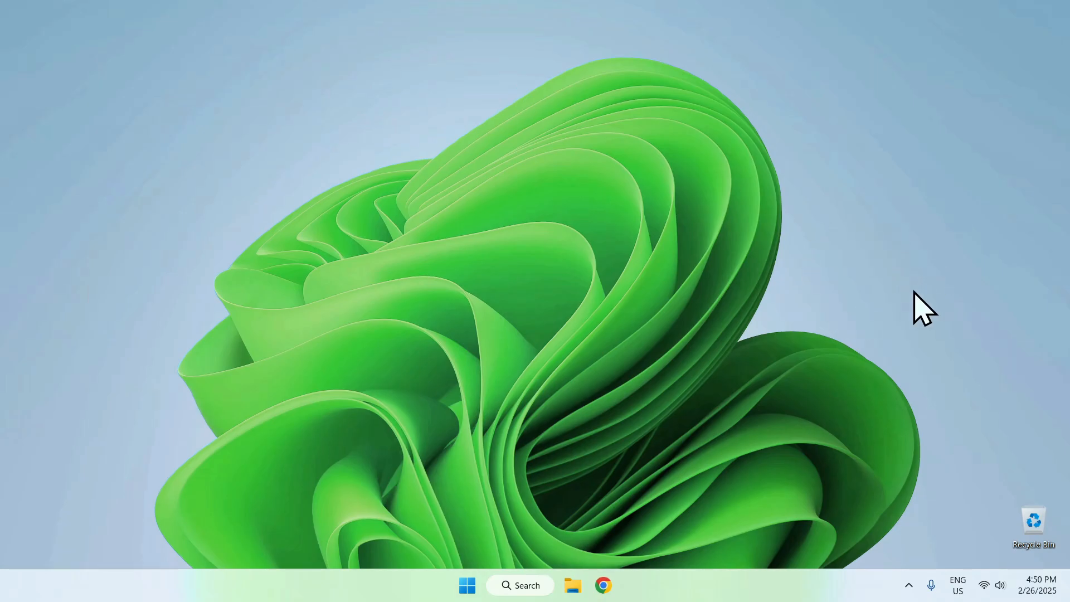
pyautogui.moveTo(845, 244)
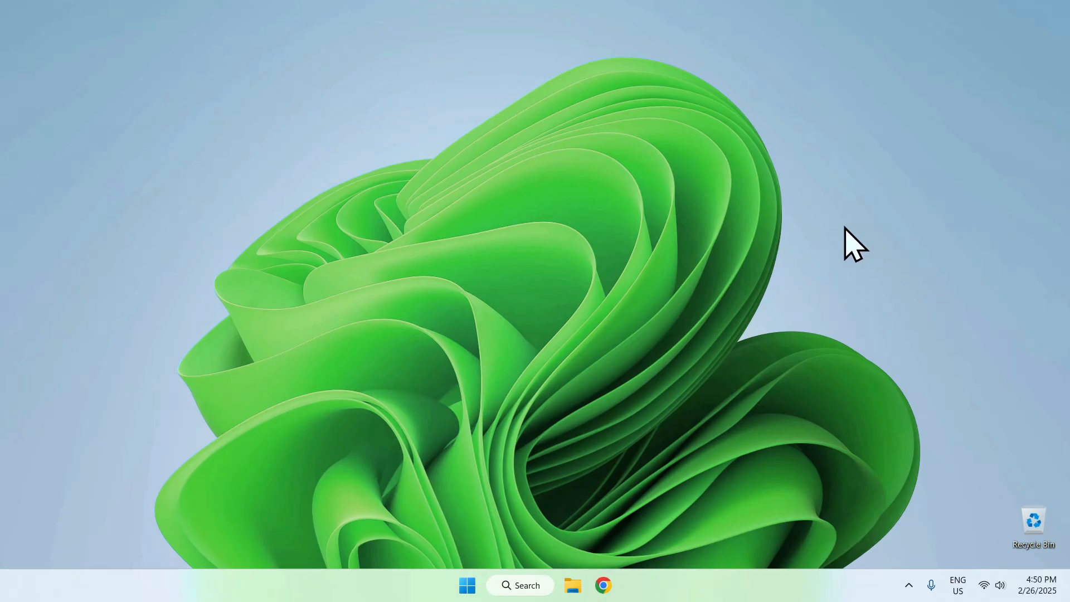
pyautogui.moveTo(603, 585)
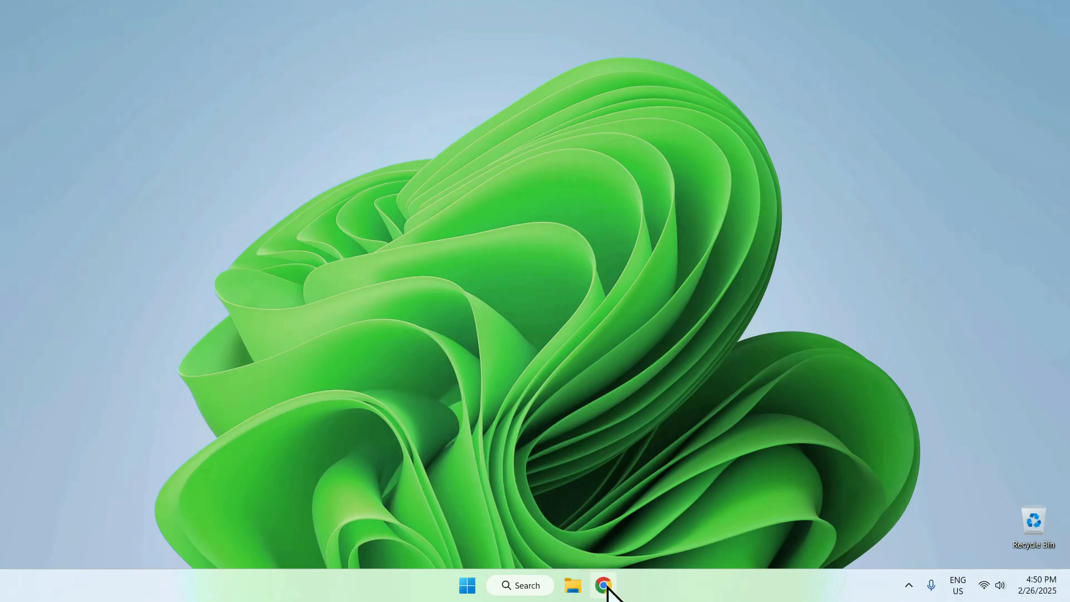
# Step: Launch Chrome and search for 'Minecraft' to reach minecraft.net
pyautogui.click(602, 586)
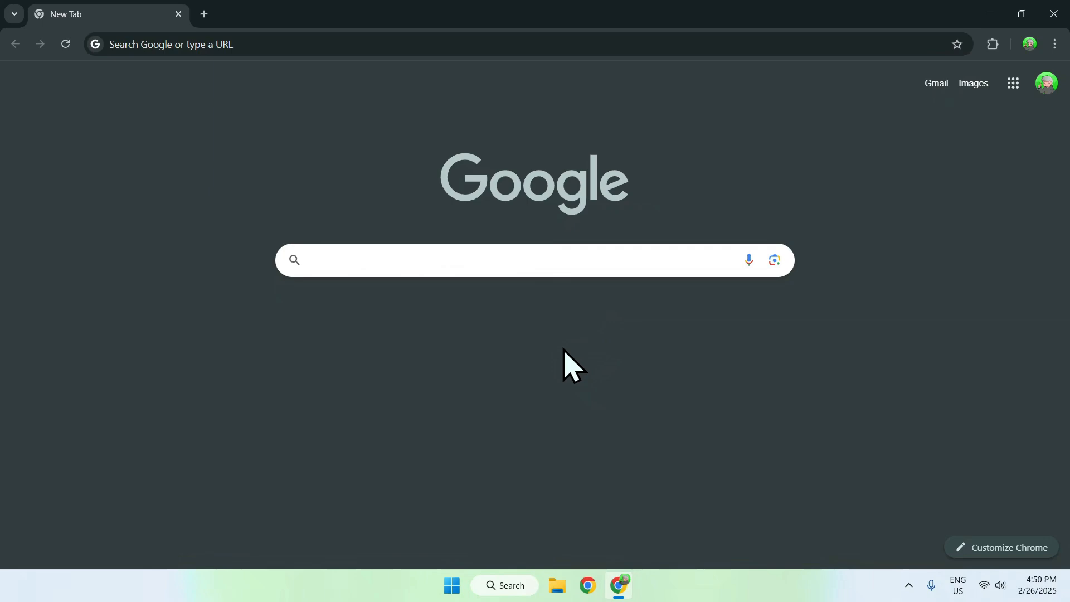
pyautogui.write('Minecraft.net/en-us')
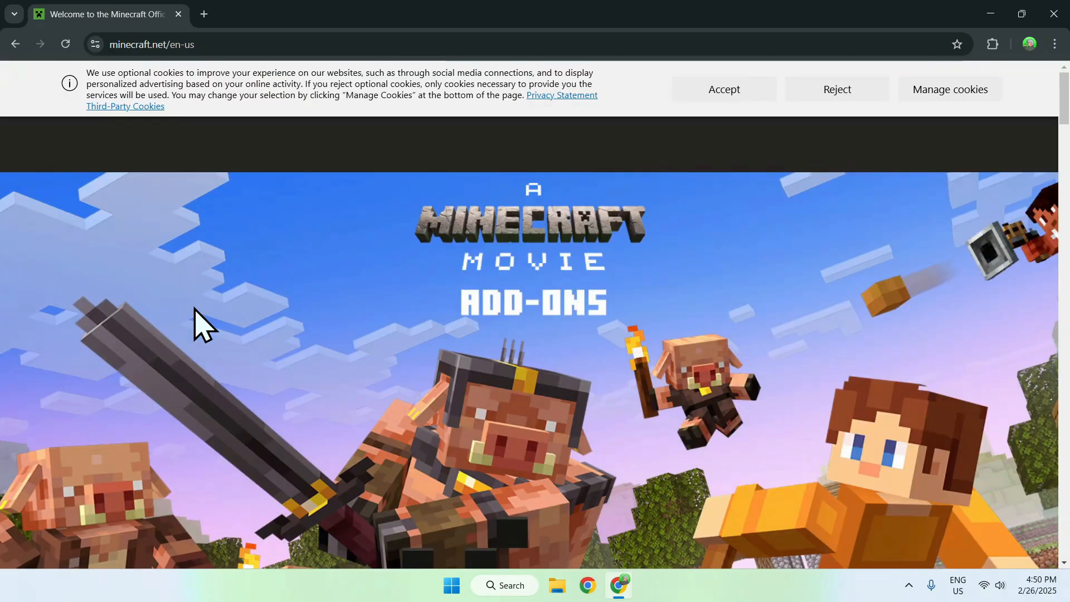
pyautogui.moveTo(239, 229)
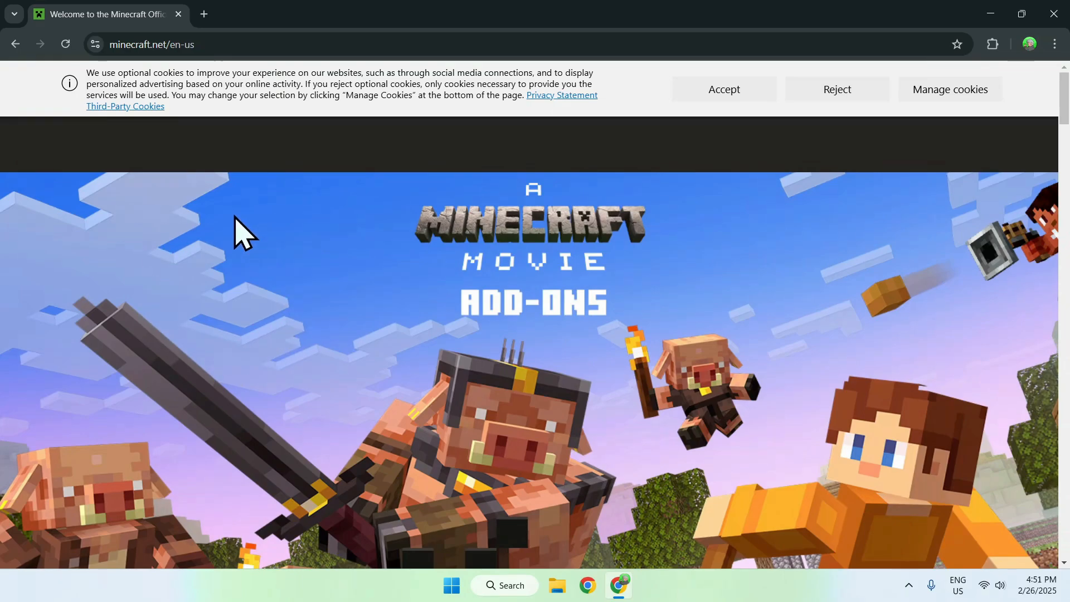
pyautogui.moveTo(352, 285)
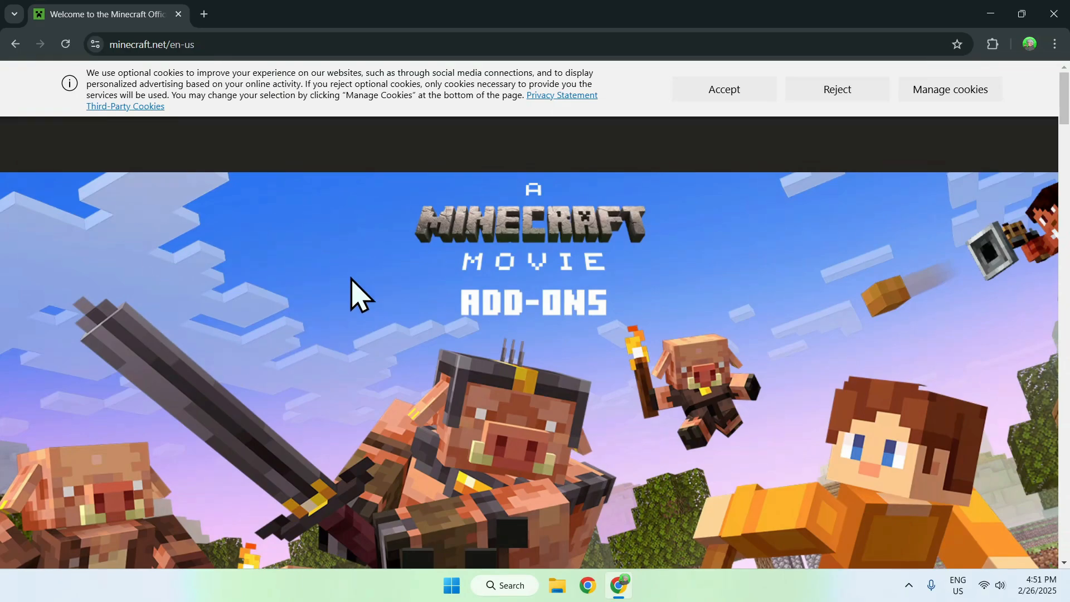
# Step: Dismiss the cookie notice and go to the Minecraft game page via Games > Minecraft
pyautogui.click(725, 89)
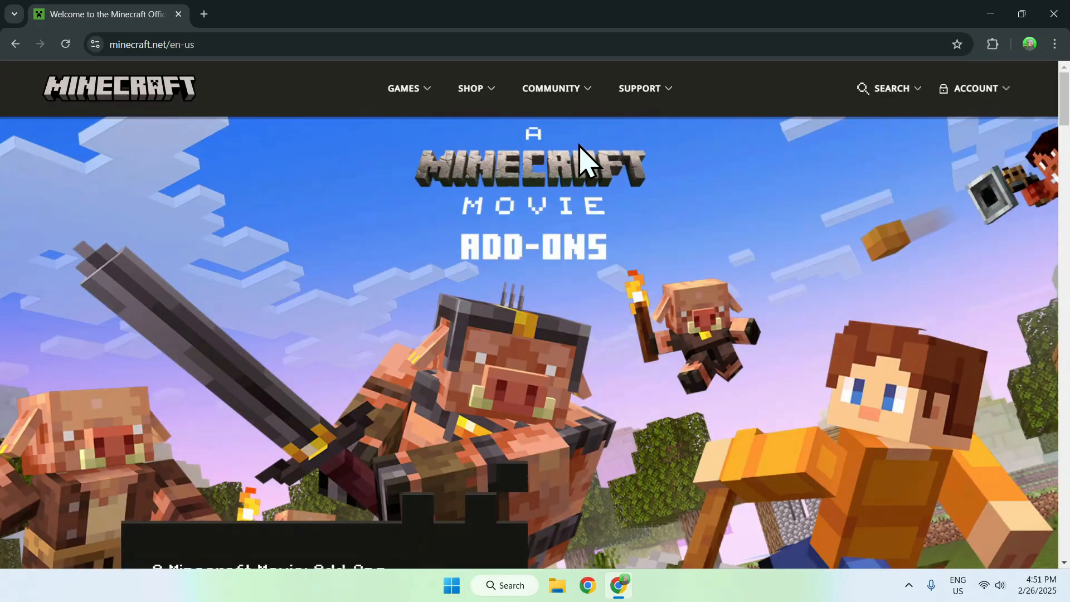
pyautogui.moveTo(498, 153)
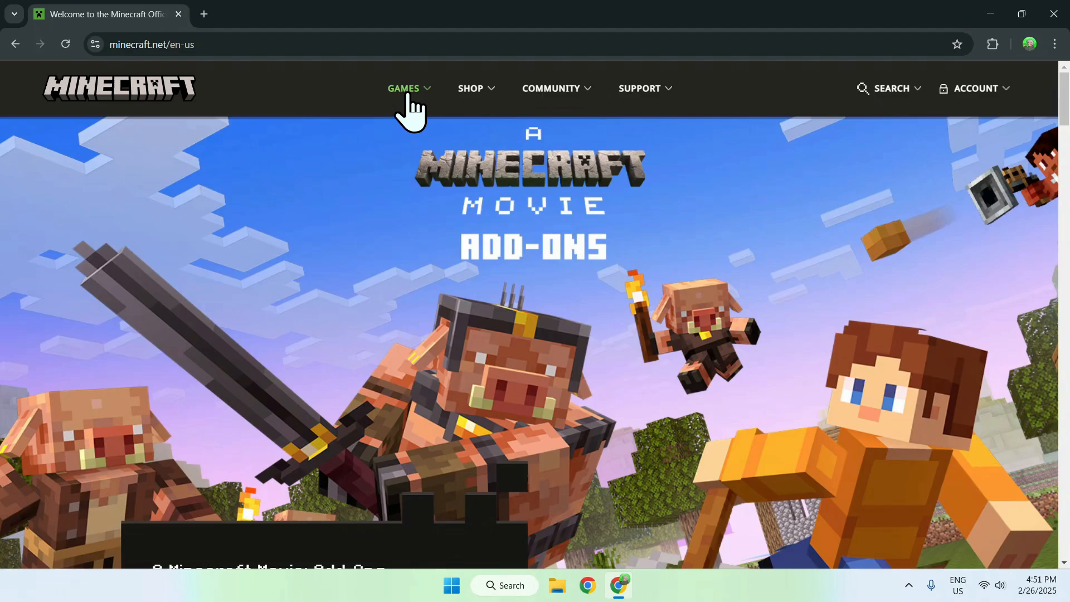
pyautogui.click(403, 88)
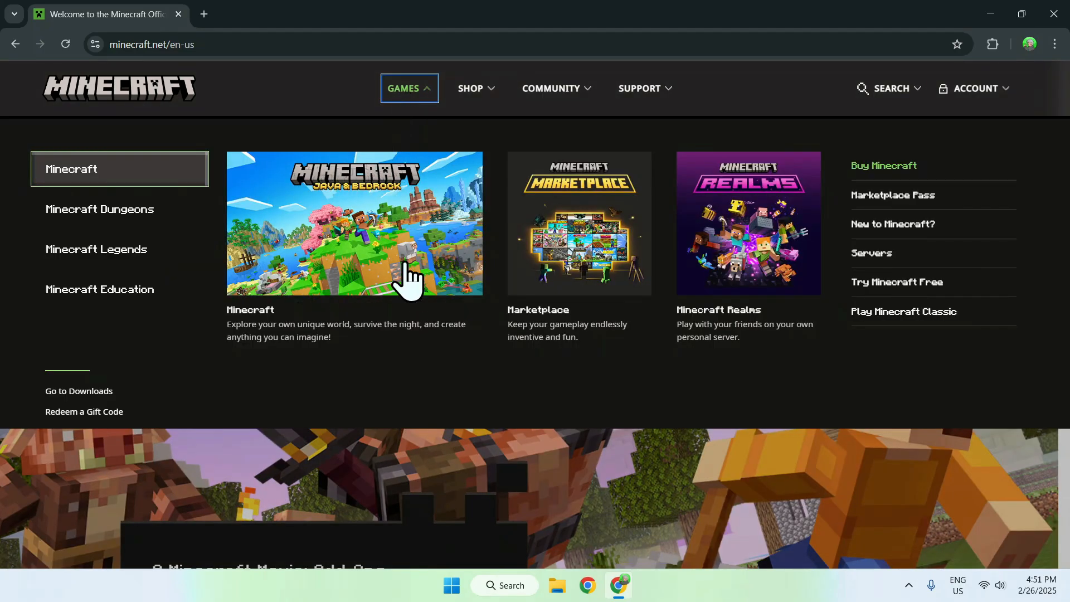
pyautogui.moveTo(396, 217)
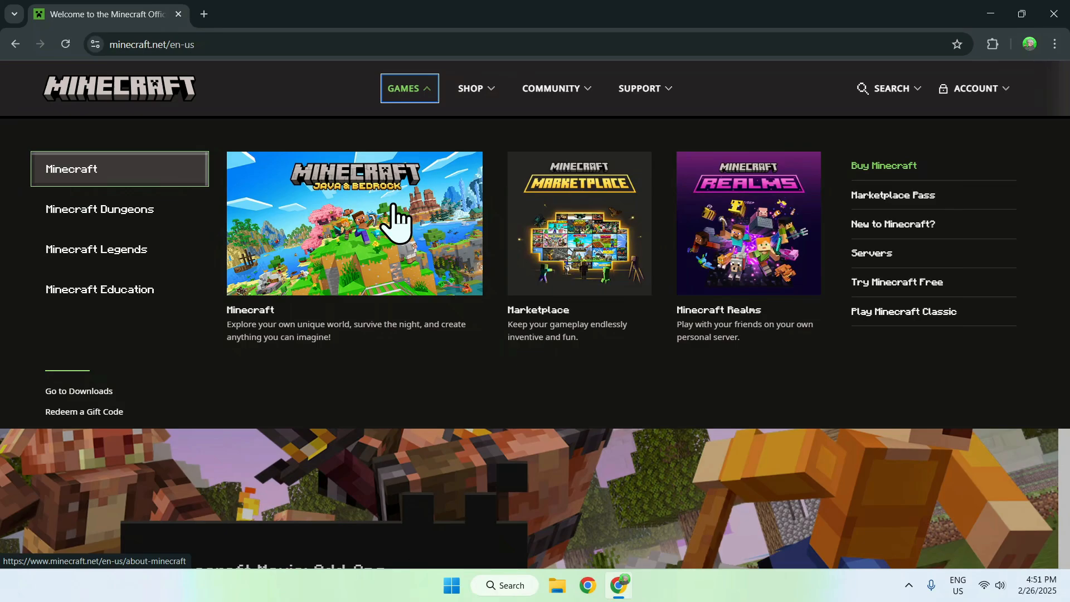
pyautogui.moveTo(354, 232)
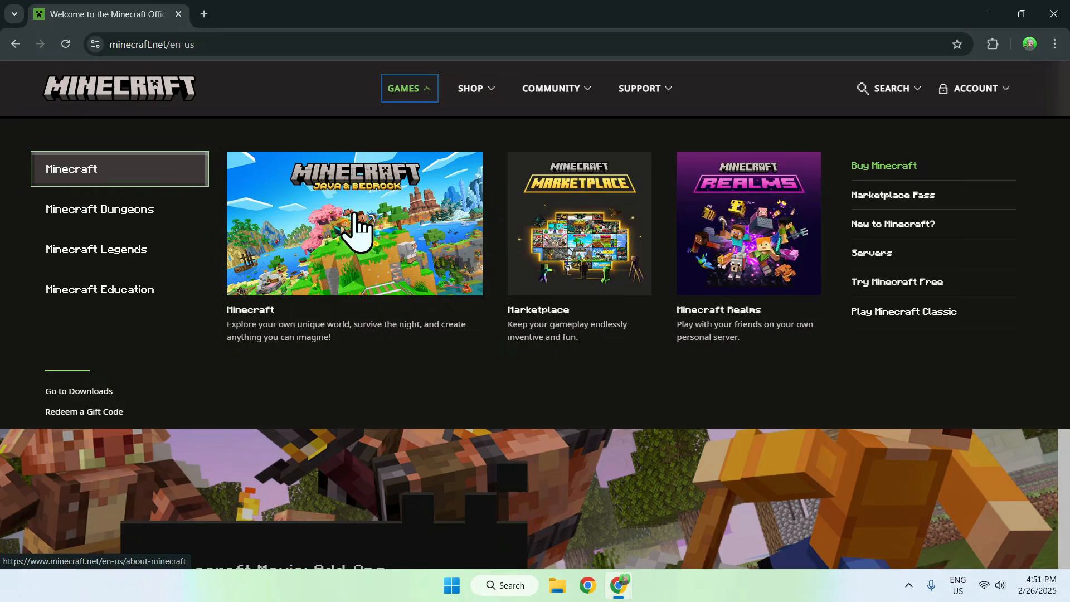
pyautogui.click(353, 229)
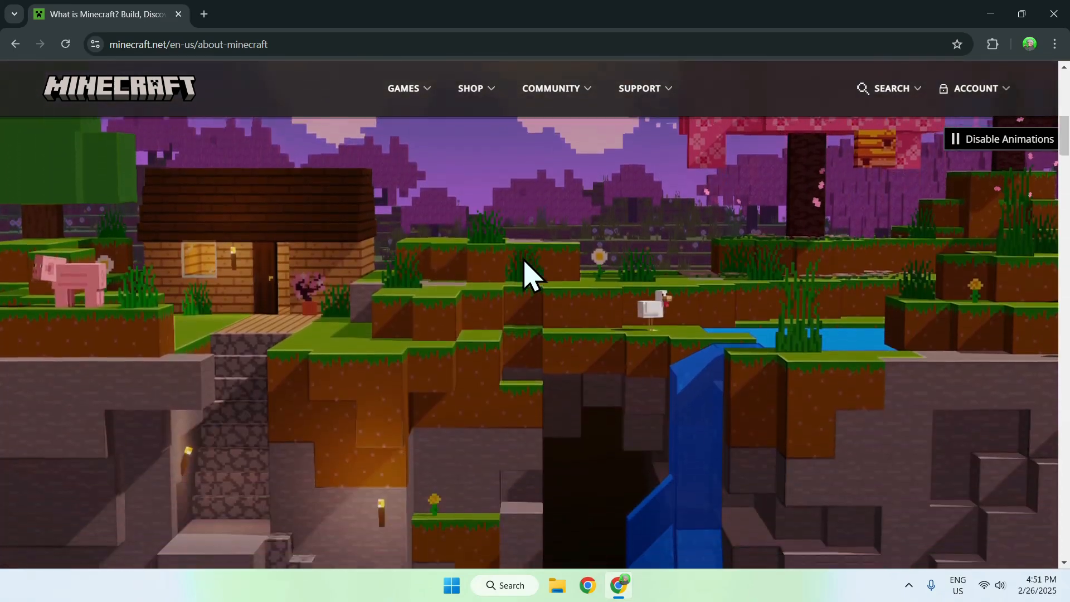
# Step: From the Platforms section, choose Buy Now for Windows and the Standard Edition
pyautogui.scroll(-3)
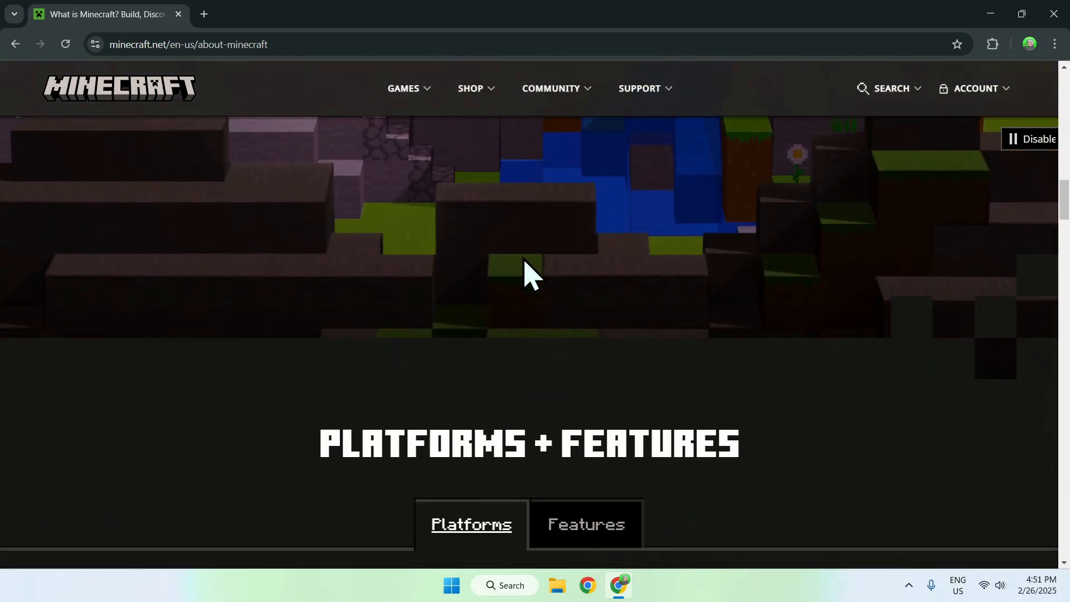
pyautogui.scroll(-3)
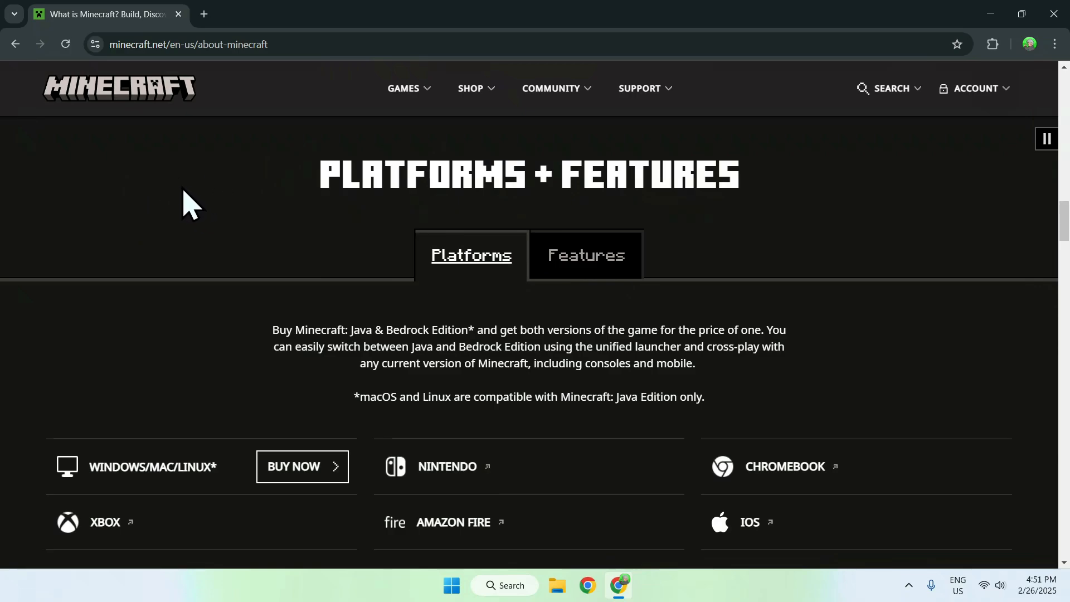
pyautogui.moveTo(191, 412)
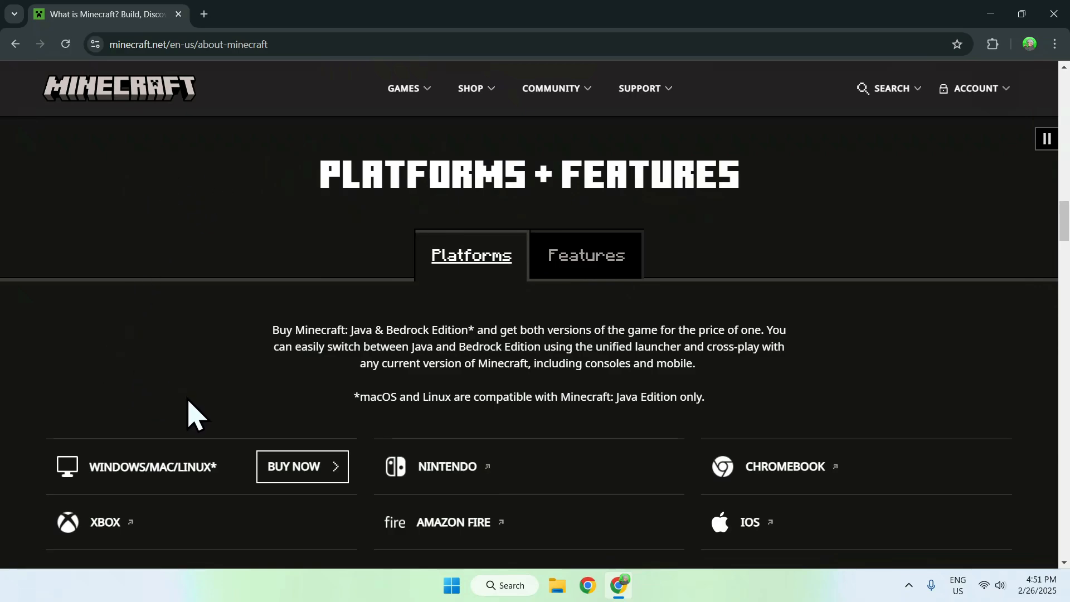
pyautogui.click(302, 466)
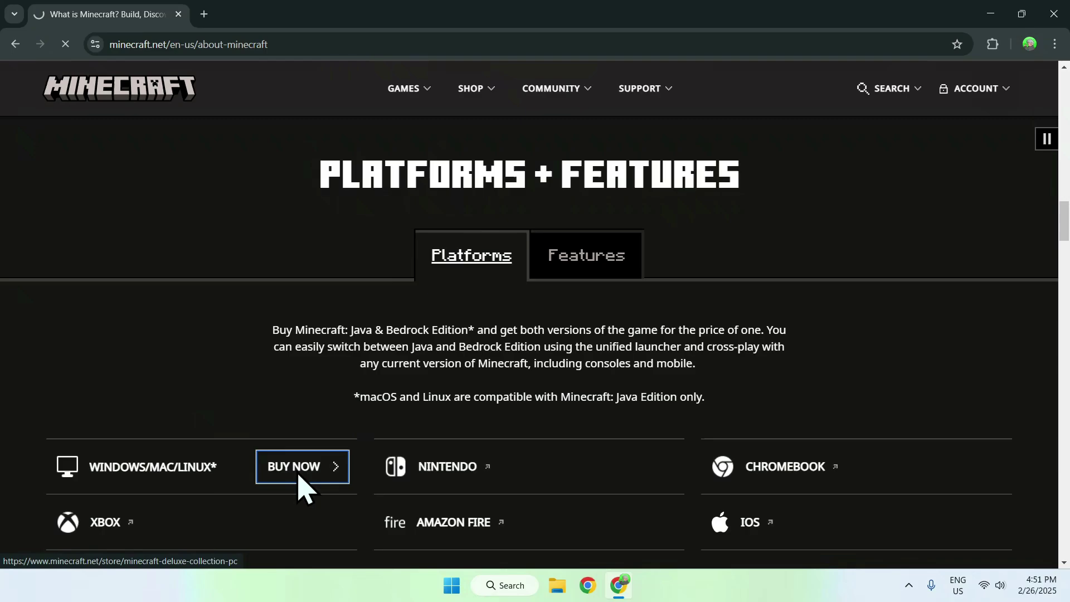
pyautogui.click(302, 466)
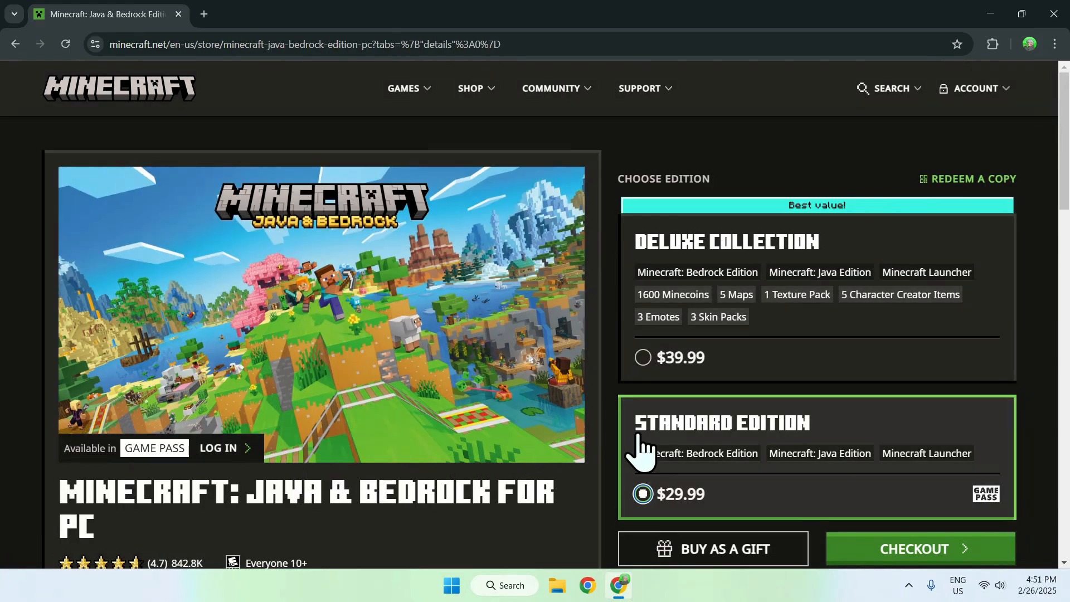
pyautogui.moveTo(617, 435)
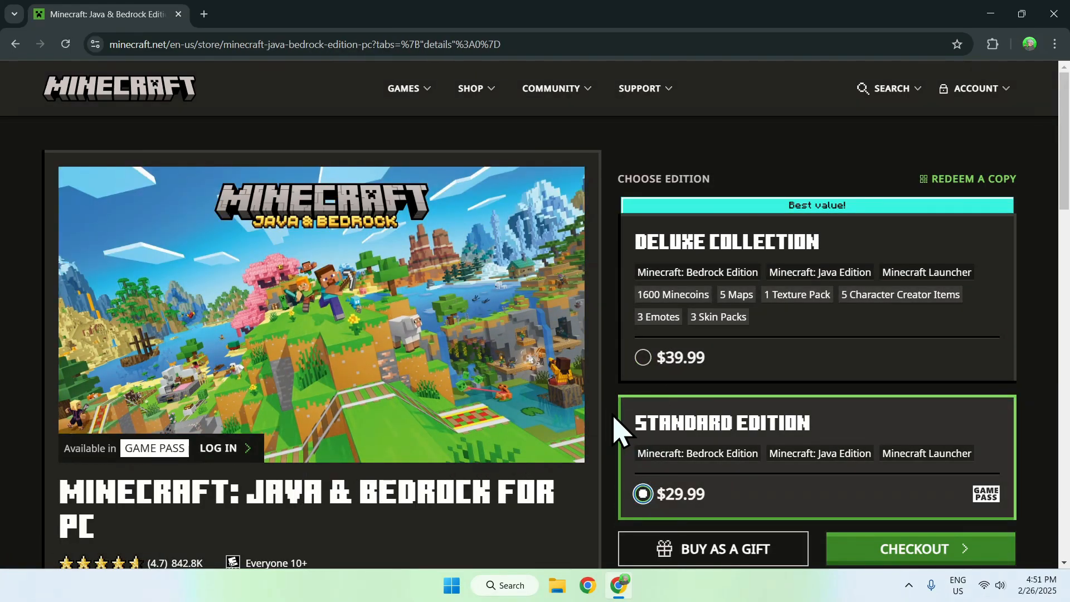
pyautogui.moveTo(618, 402)
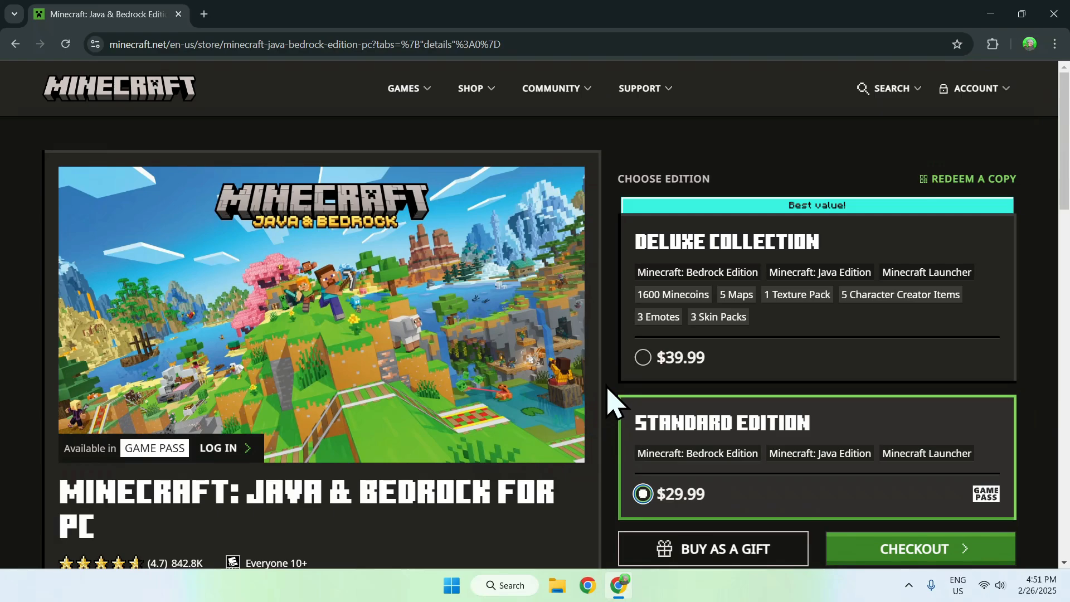
pyautogui.moveTo(626, 360)
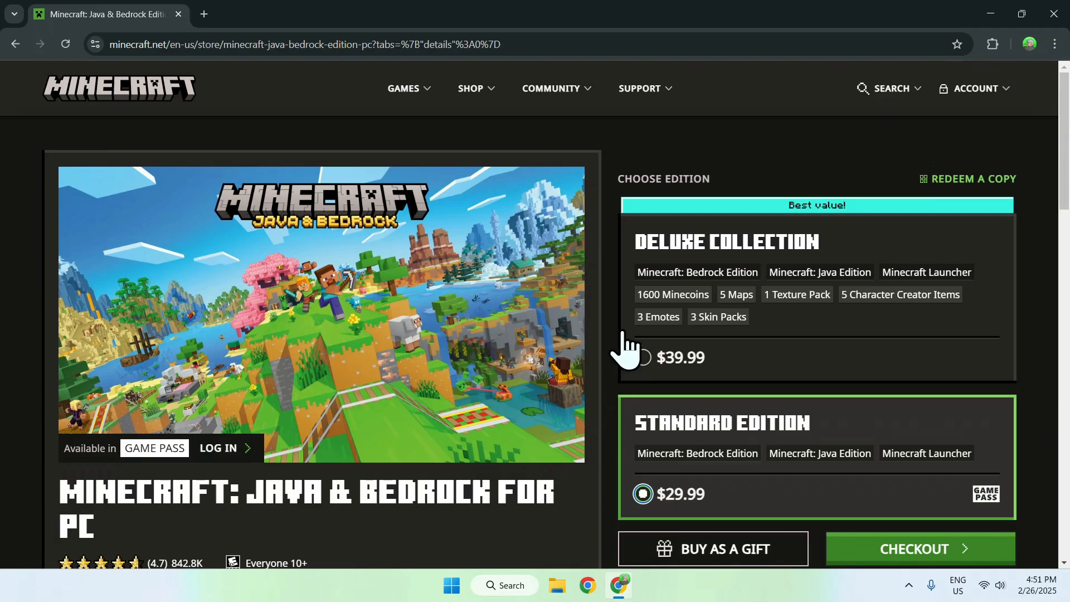
# Step: From the downloads page, download the Windows 10/11 launcher and check MinecraftInstaller.exe finished
pyautogui.click(404, 88)
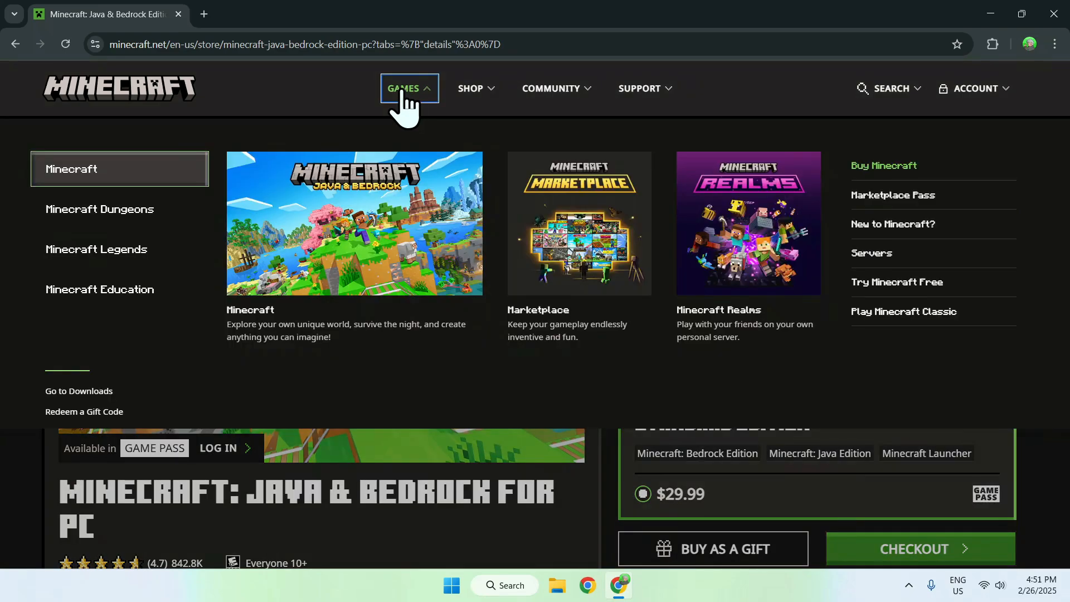
pyautogui.moveTo(47, 419)
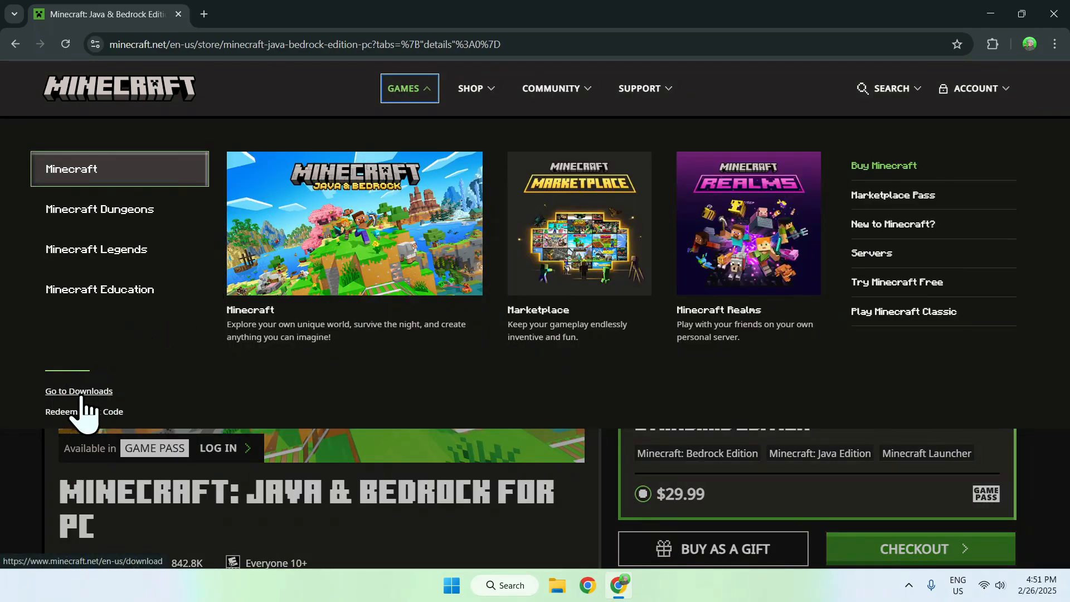
pyautogui.click(78, 391)
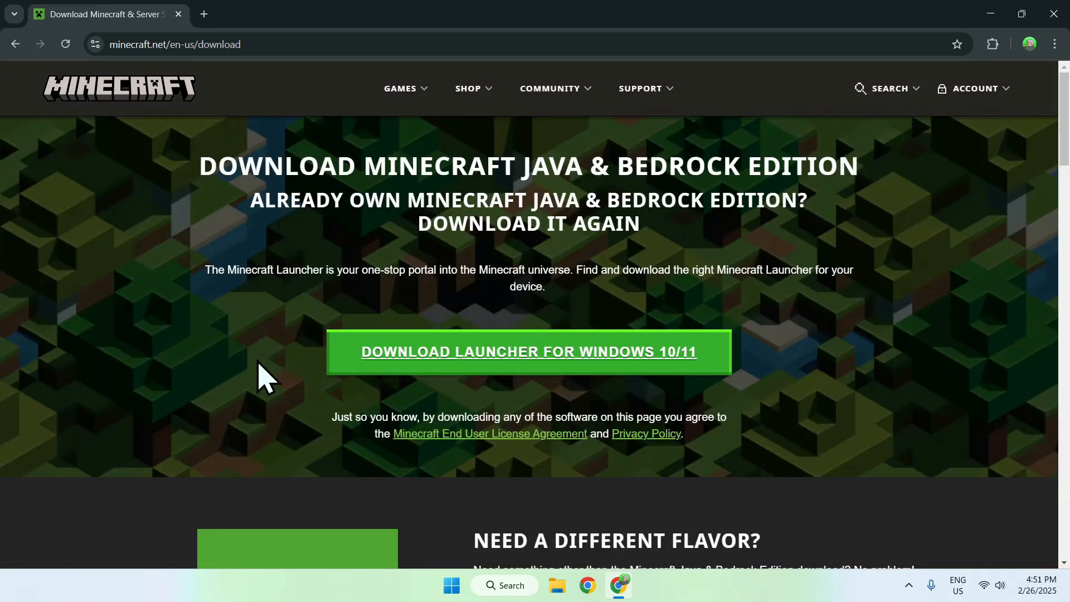
pyautogui.moveTo(254, 356)
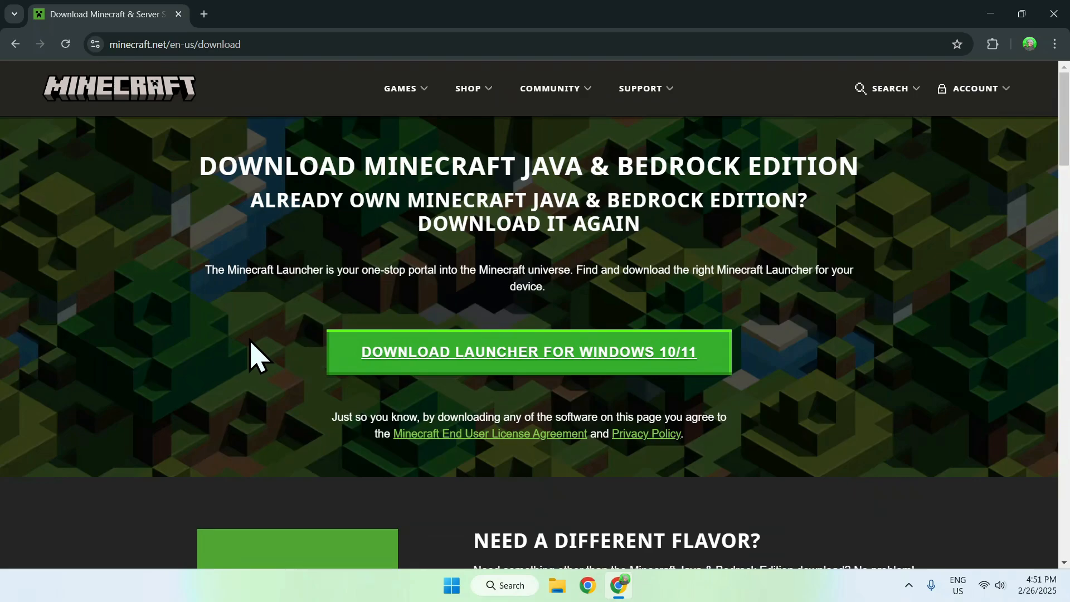
pyautogui.moveTo(272, 351)
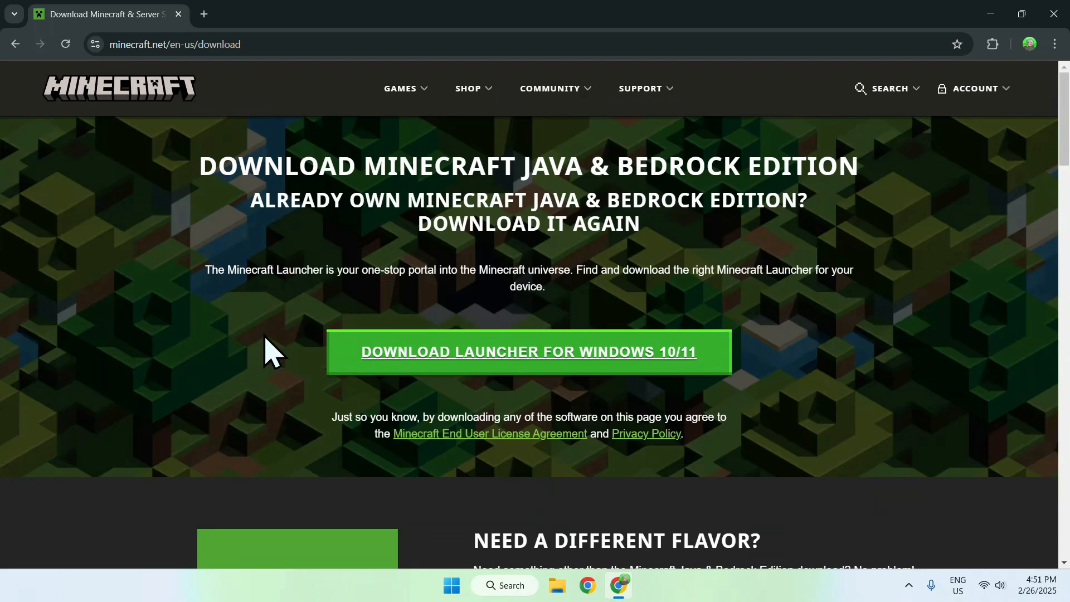
pyautogui.moveTo(419, 399)
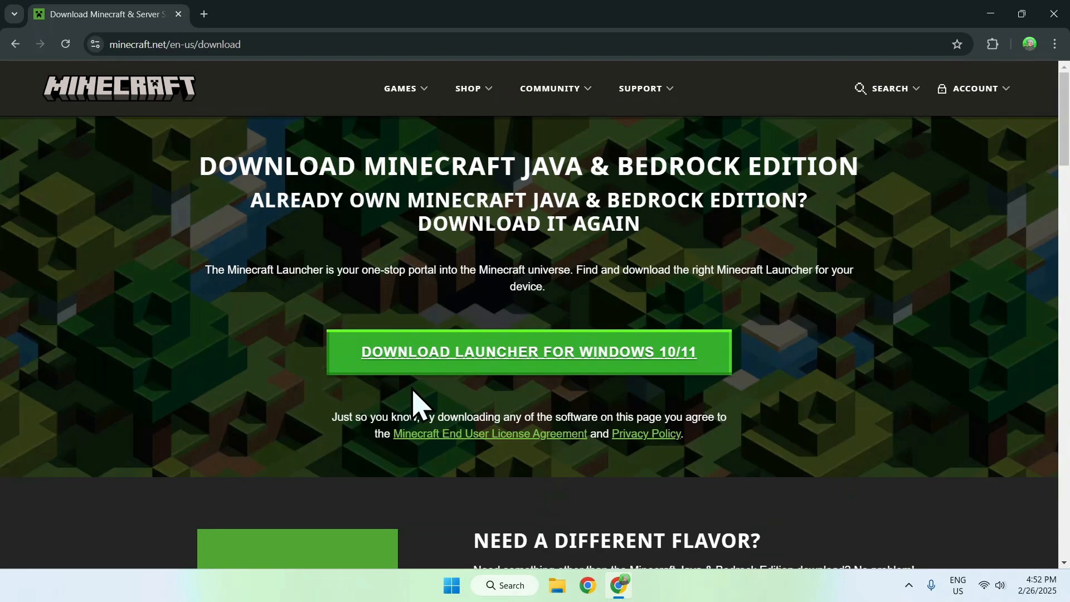
pyautogui.click(528, 352)
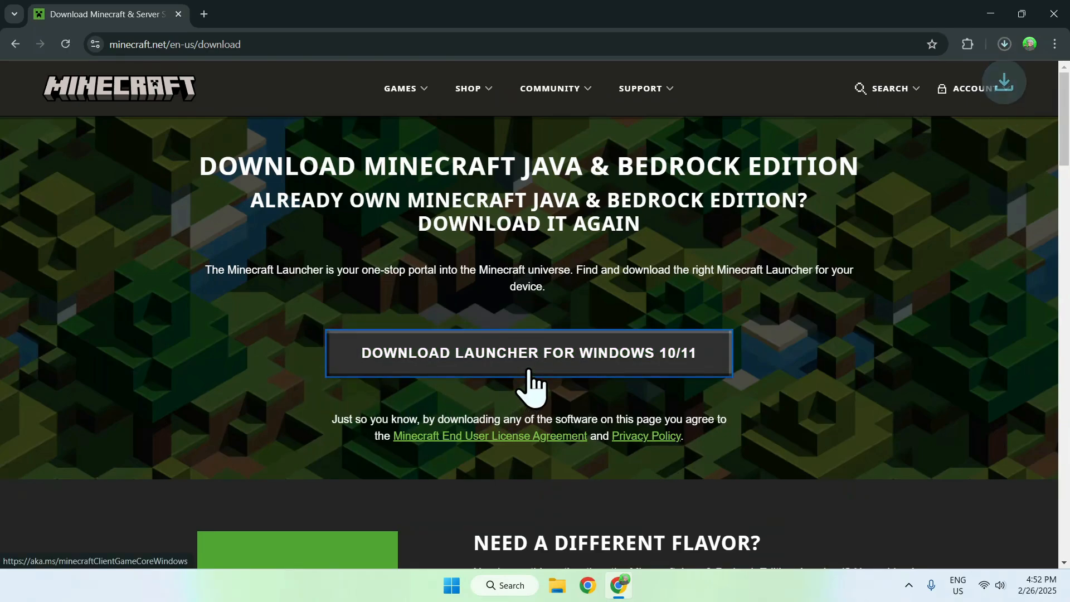
pyautogui.click(530, 352)
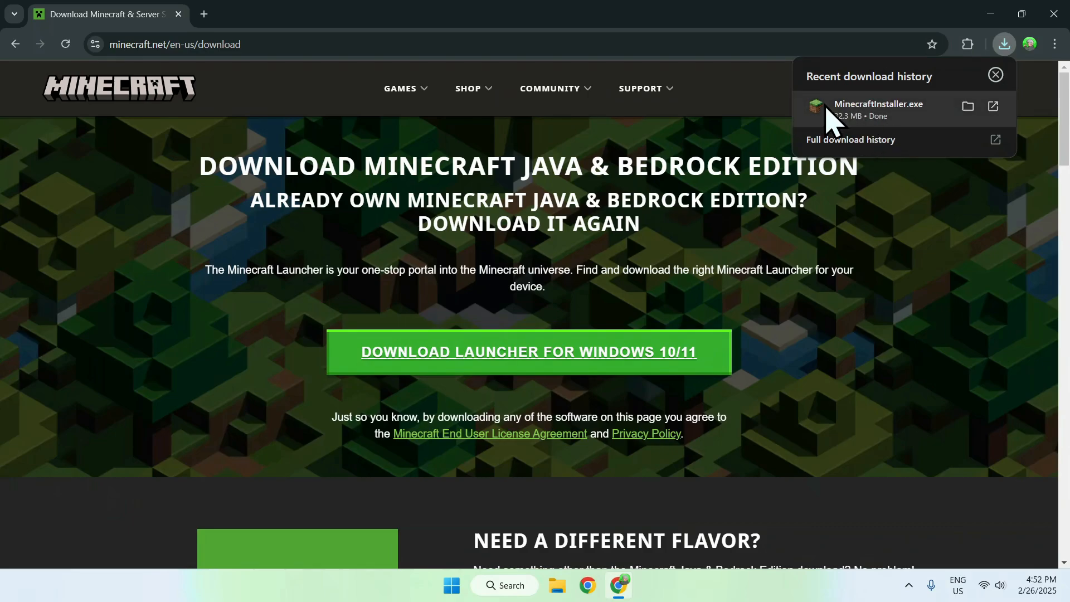
pyautogui.moveTo(927, 230)
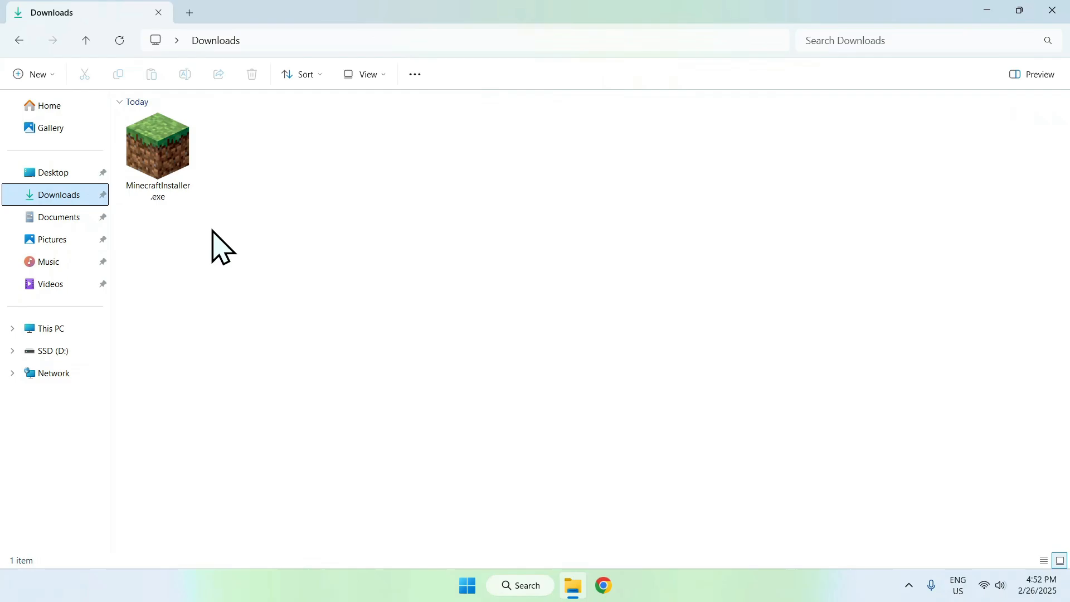
pyautogui.moveTo(254, 162)
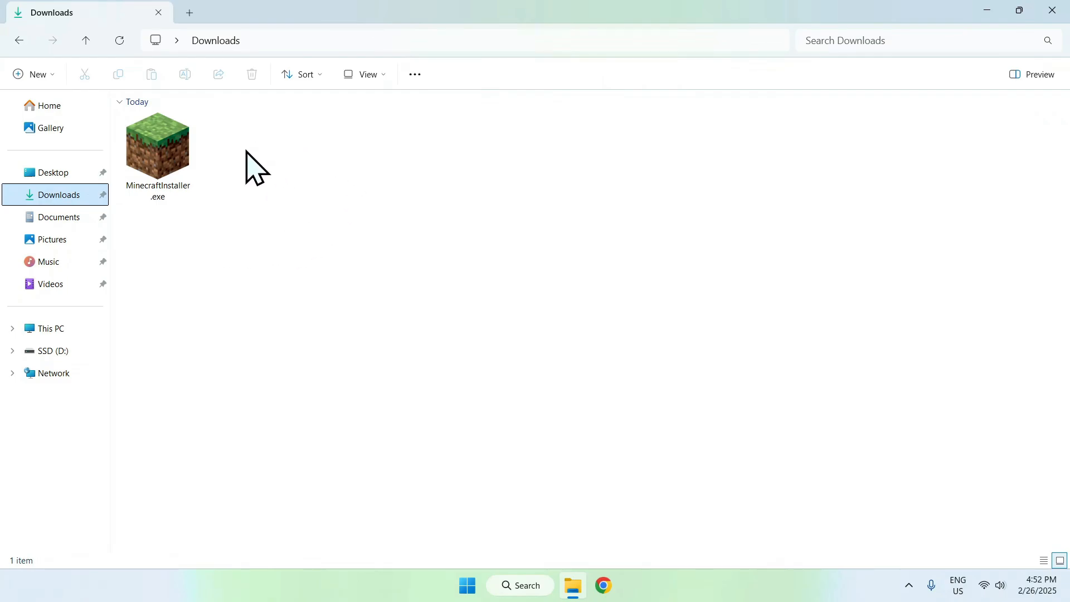
pyautogui.moveTo(171, 243)
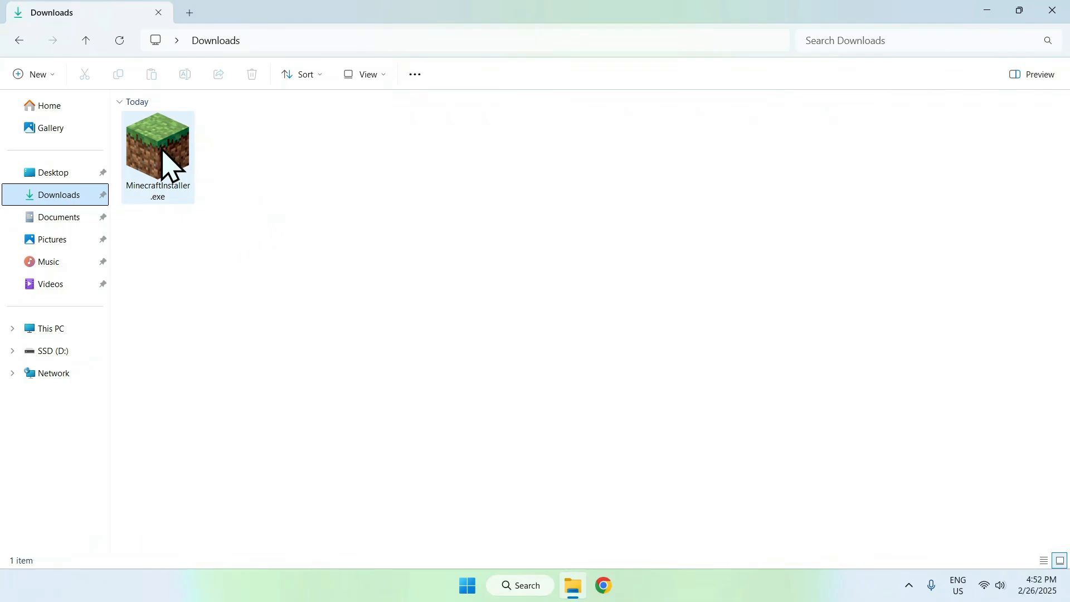
# Step: Run MinecraftInstaller.exe and follow its Microsoft Store login link
pyautogui.doubleClick(157, 150)
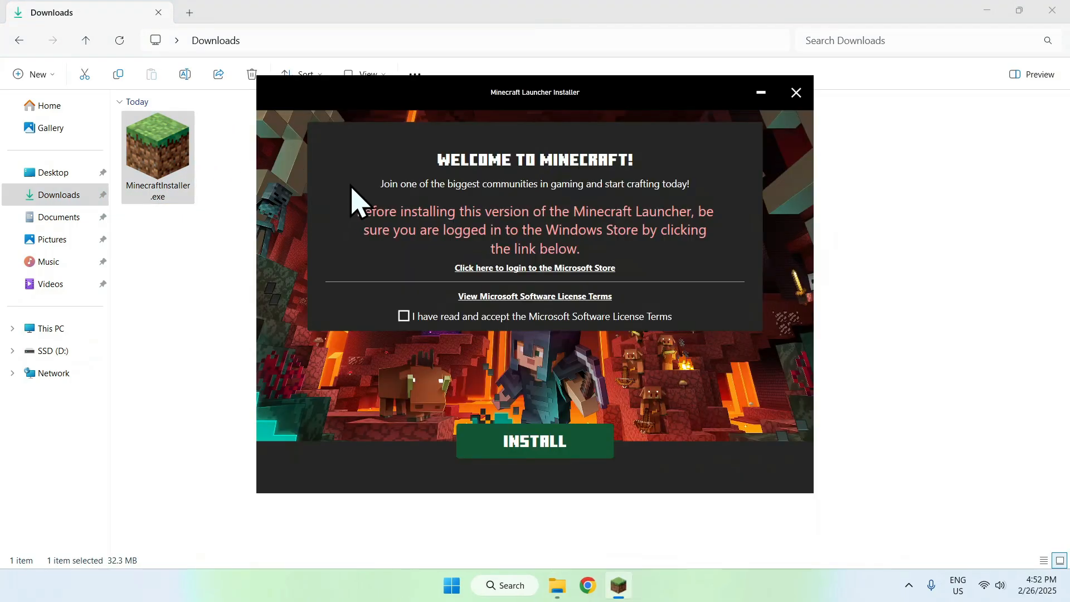
pyautogui.moveTo(293, 189)
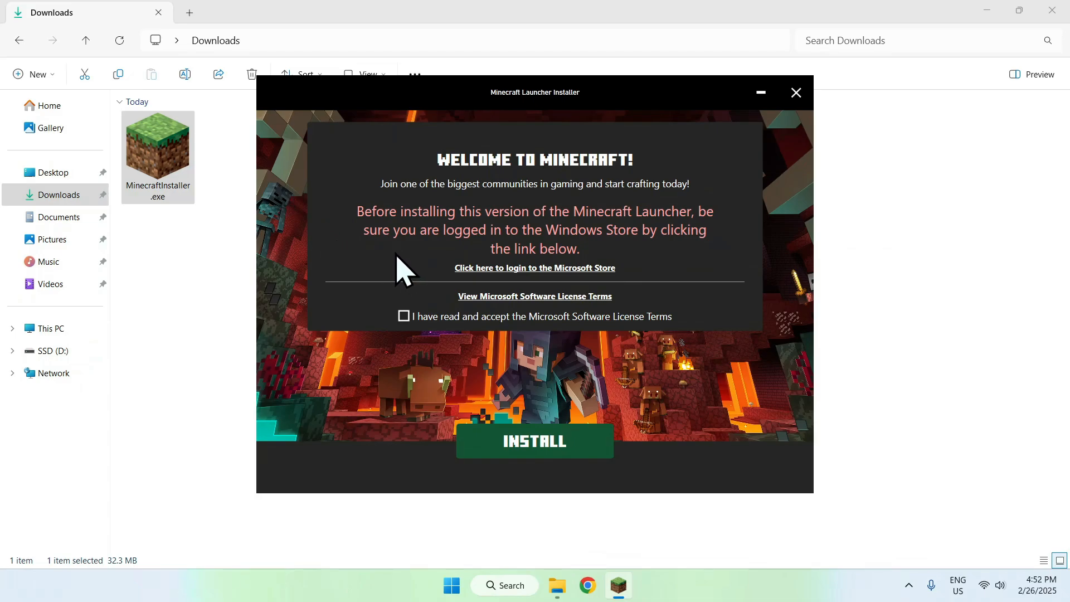
pyautogui.moveTo(558, 301)
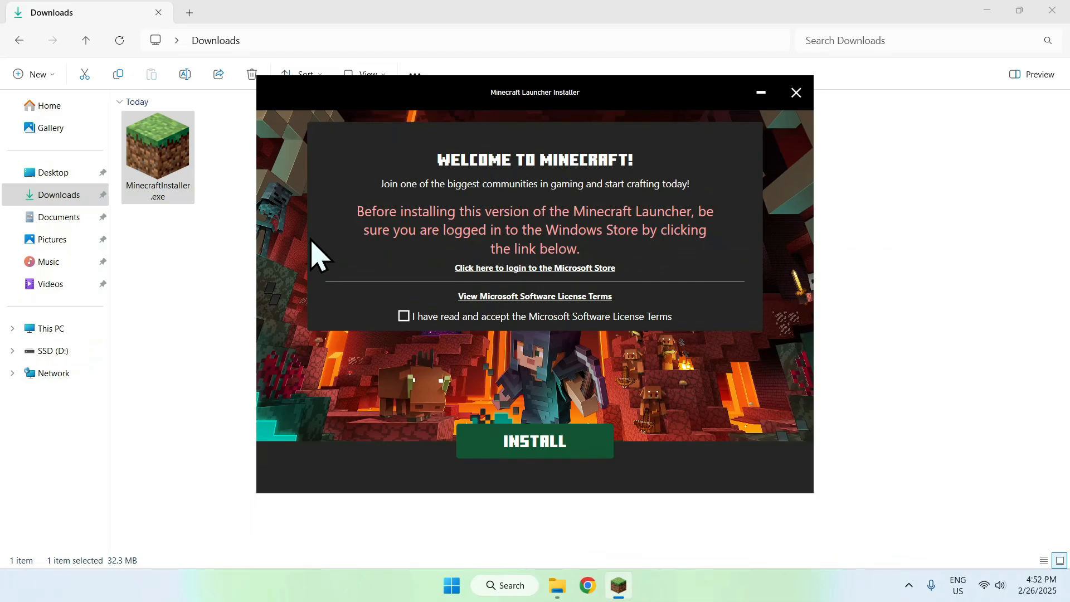
pyautogui.moveTo(345, 241)
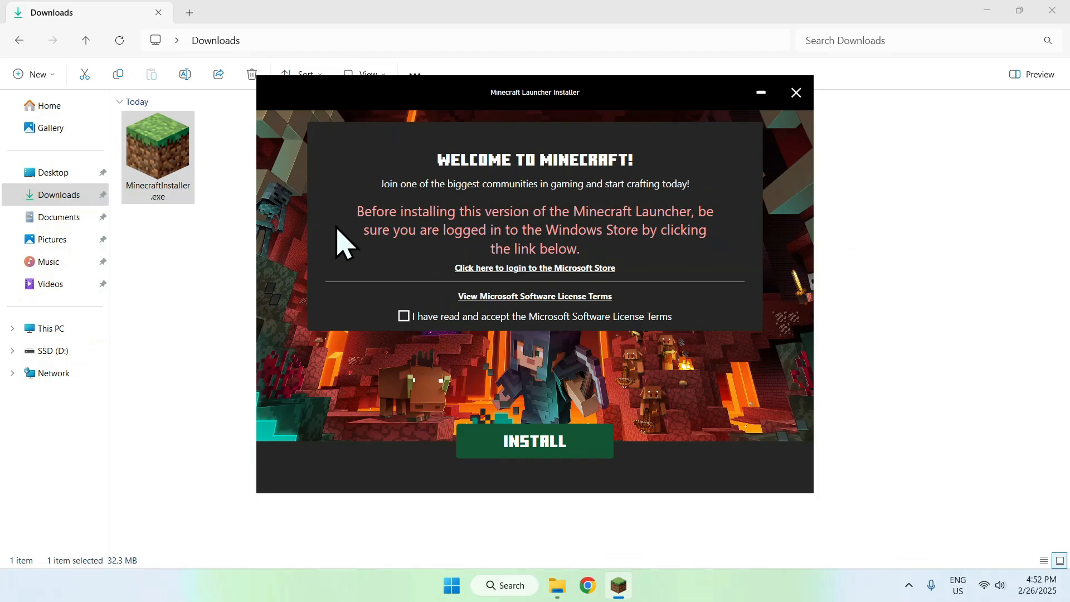
pyautogui.click(535, 267)
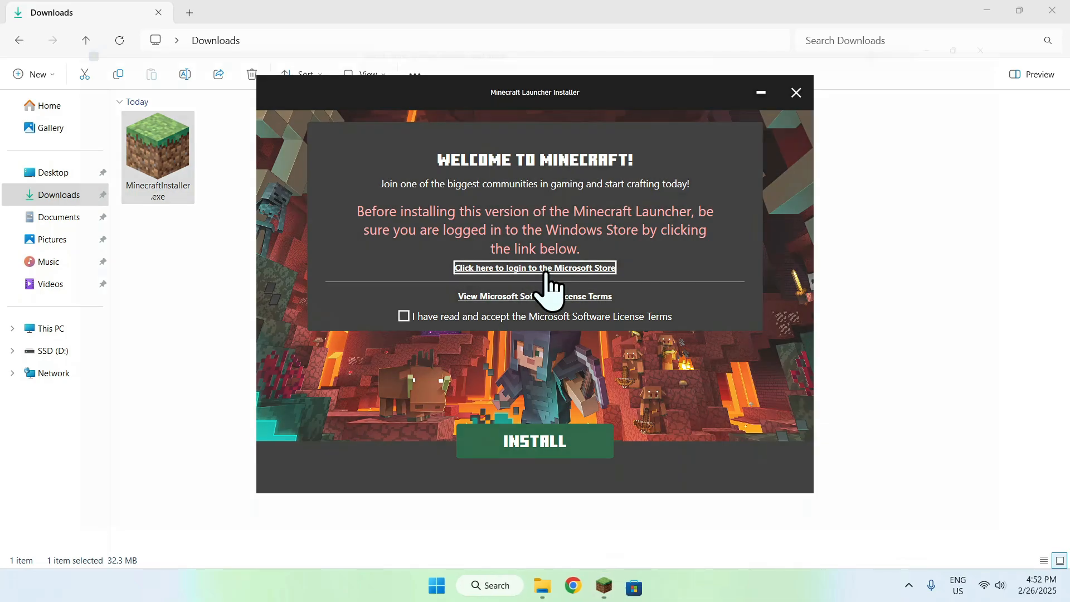
# Step: Confirm the Microsoft account is signed in to Microsoft Store and close the account window
pyautogui.click(535, 268)
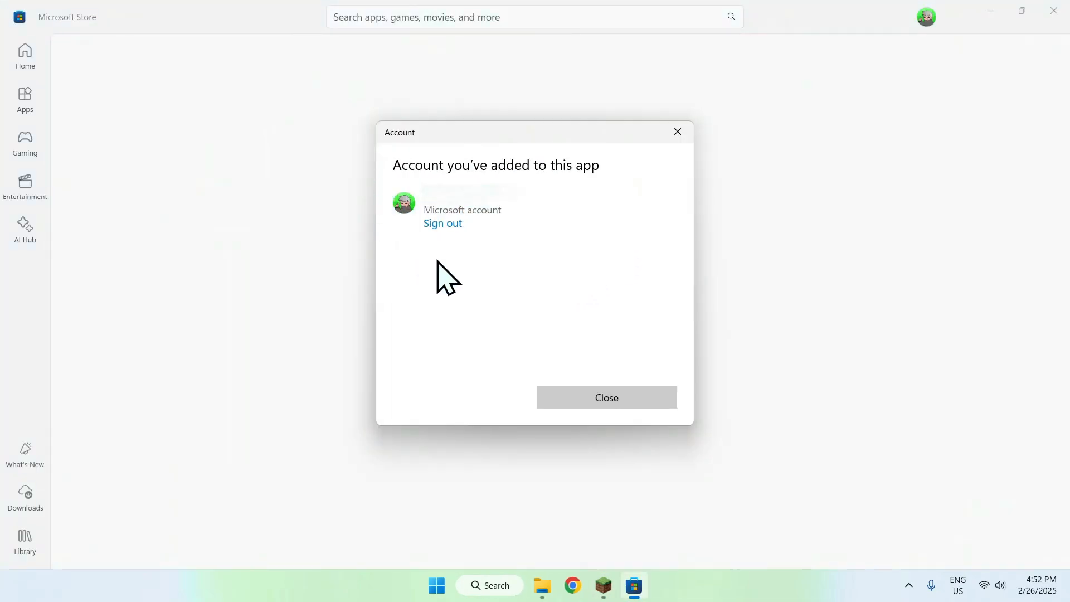
pyautogui.moveTo(678, 132)
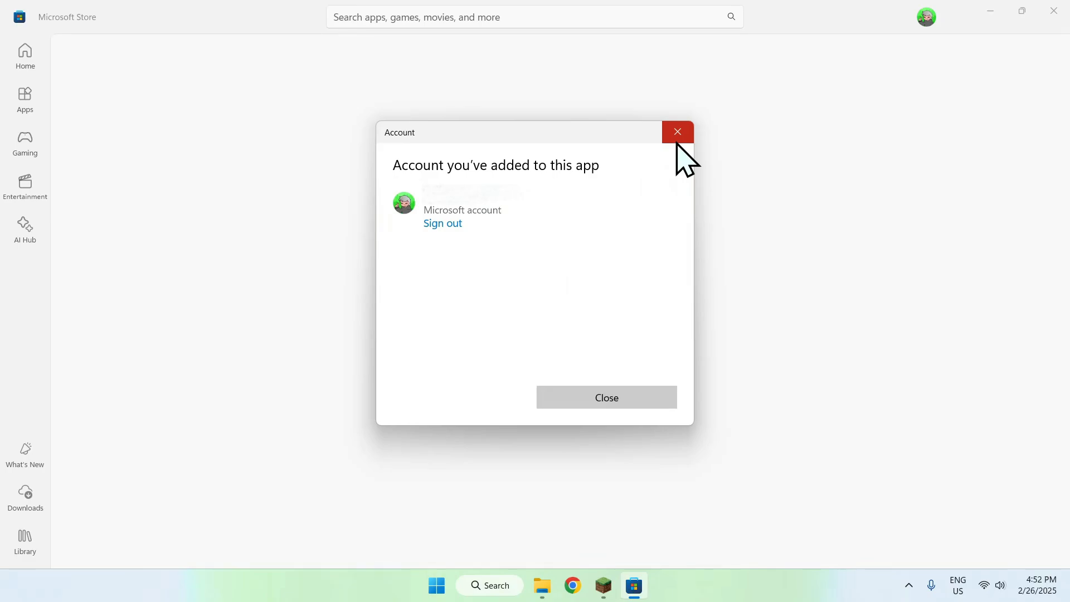
pyautogui.click(678, 131)
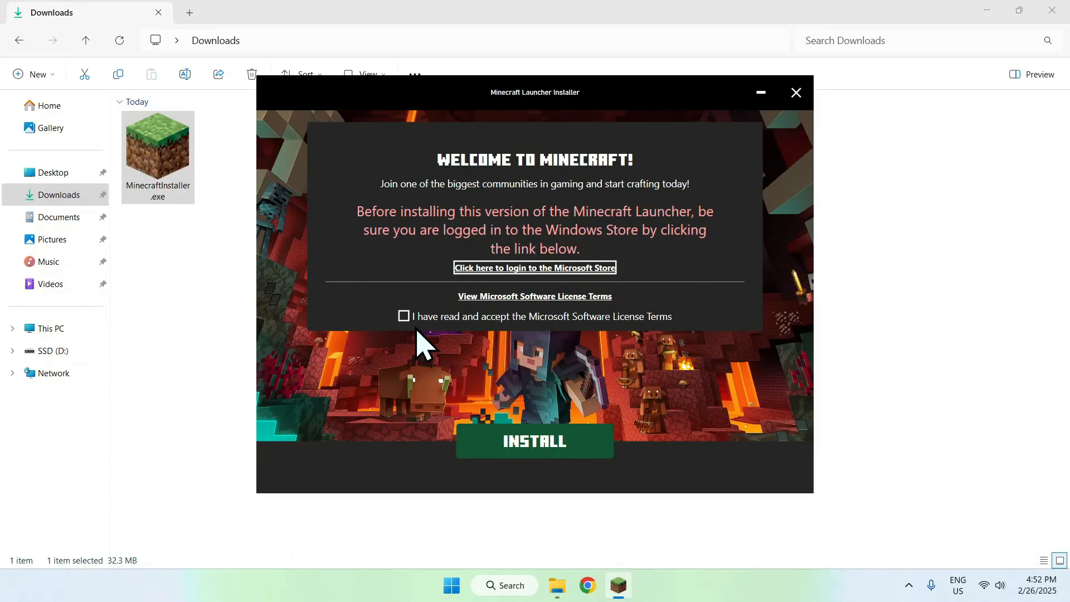
# Step: Accept the Microsoft Software License Terms and start installing the launcher
pyautogui.click(403, 316)
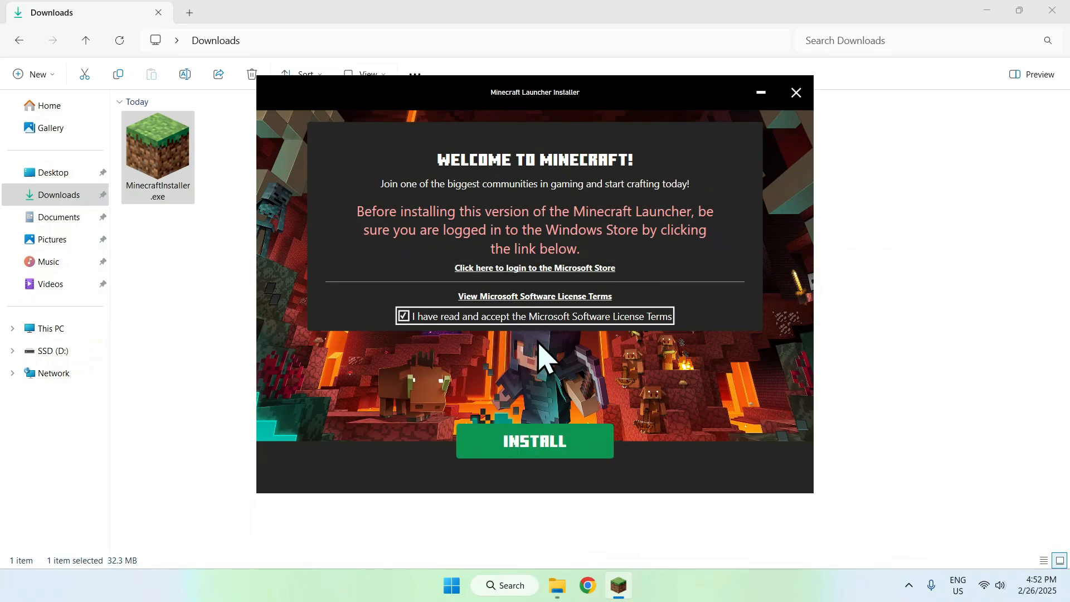
pyautogui.moveTo(693, 365)
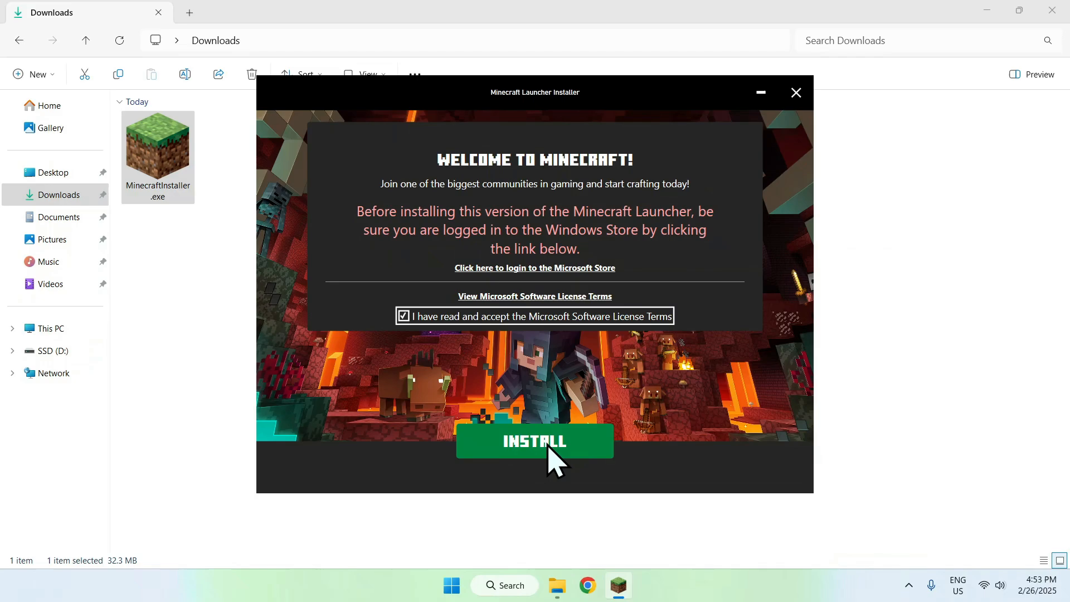
pyautogui.click(535, 442)
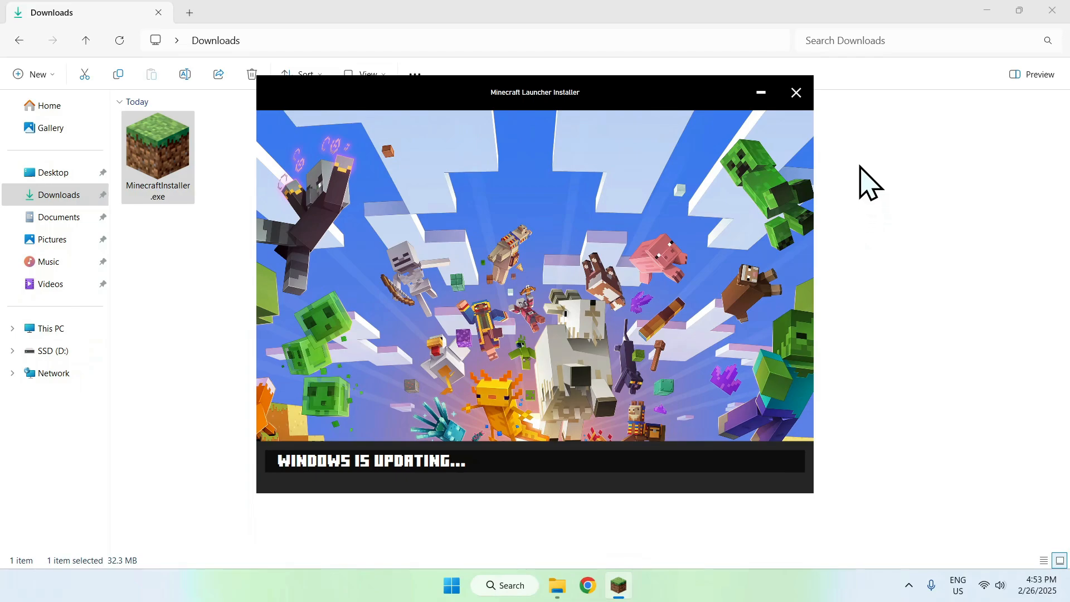
pyautogui.moveTo(510, 471)
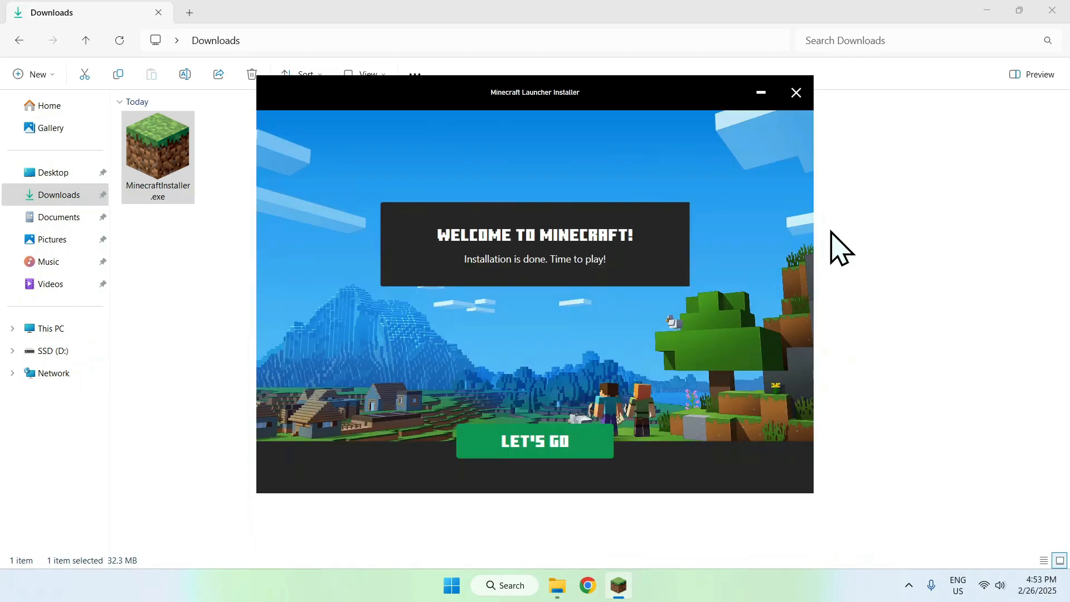
pyautogui.moveTo(854, 252)
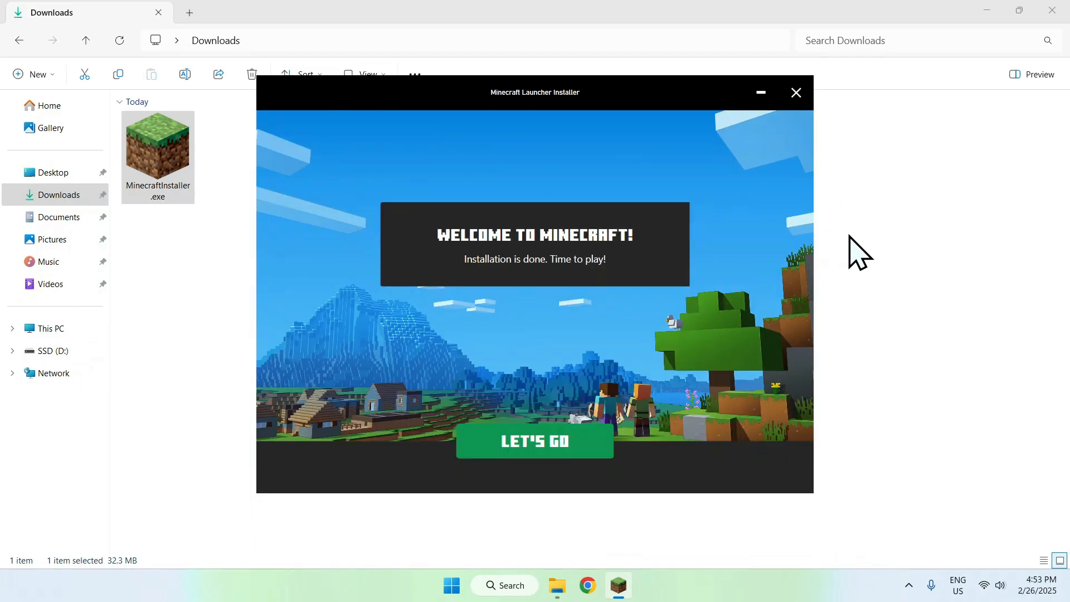
pyautogui.moveTo(553, 452)
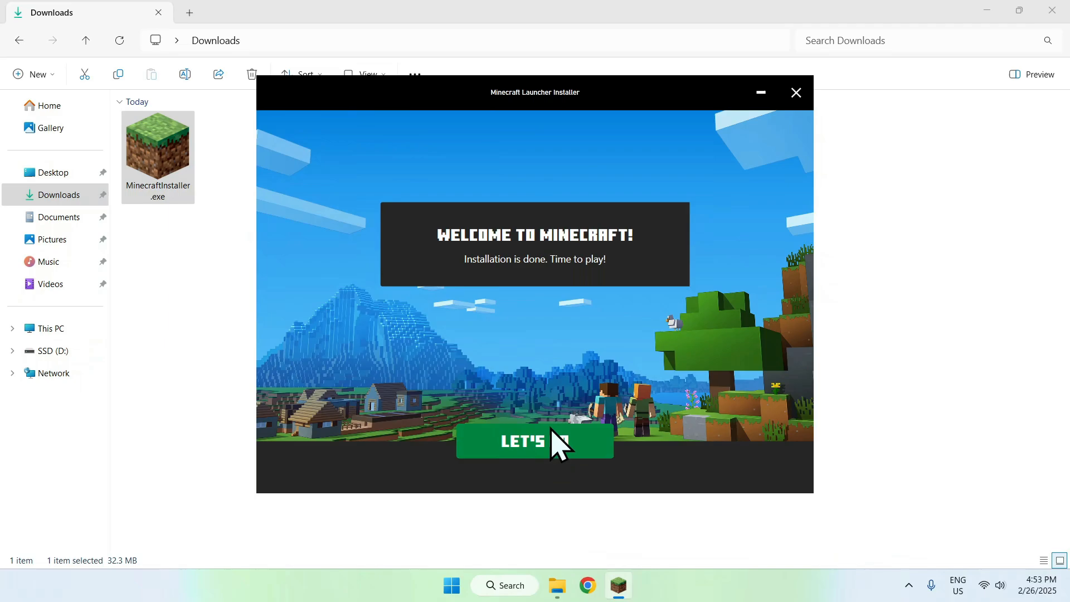
# Step: Choose Let's Go so Minecraft Updater downloads the launcher update files
pyautogui.click(535, 442)
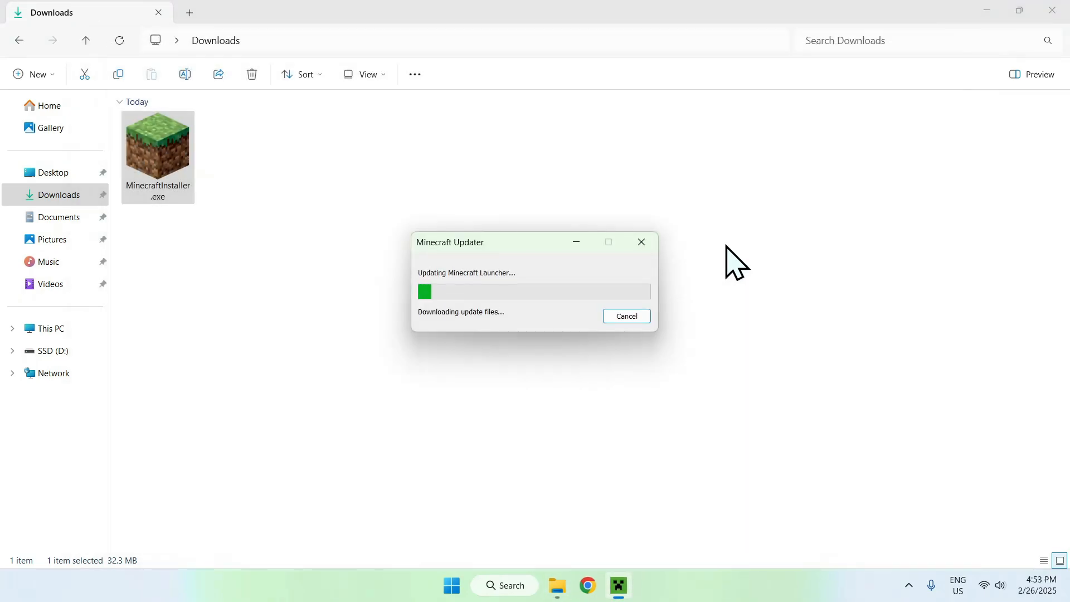
pyautogui.moveTo(684, 284)
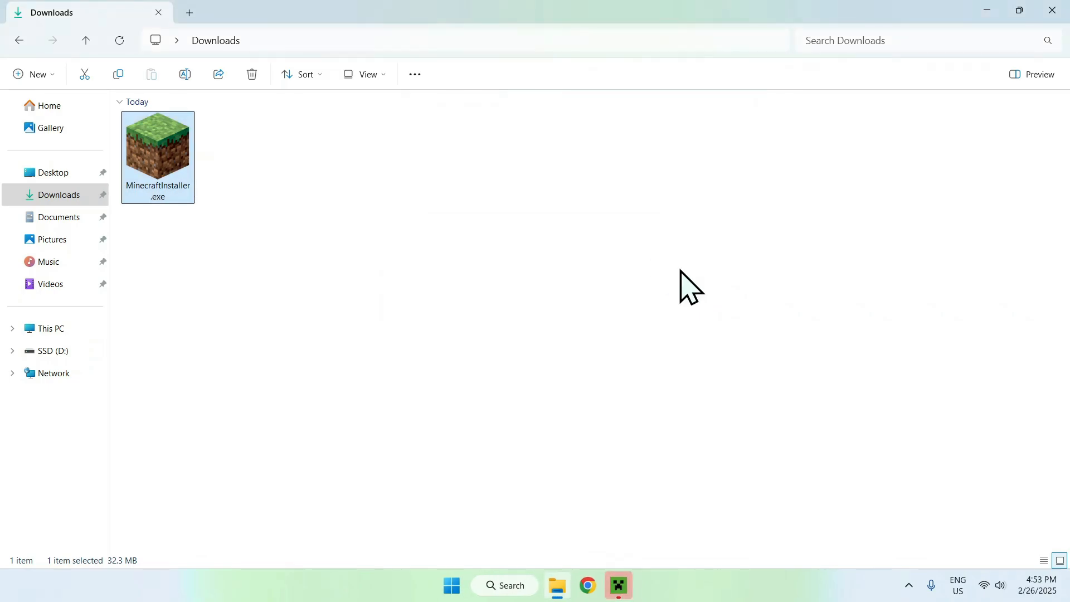
pyautogui.moveTo(720, 312)
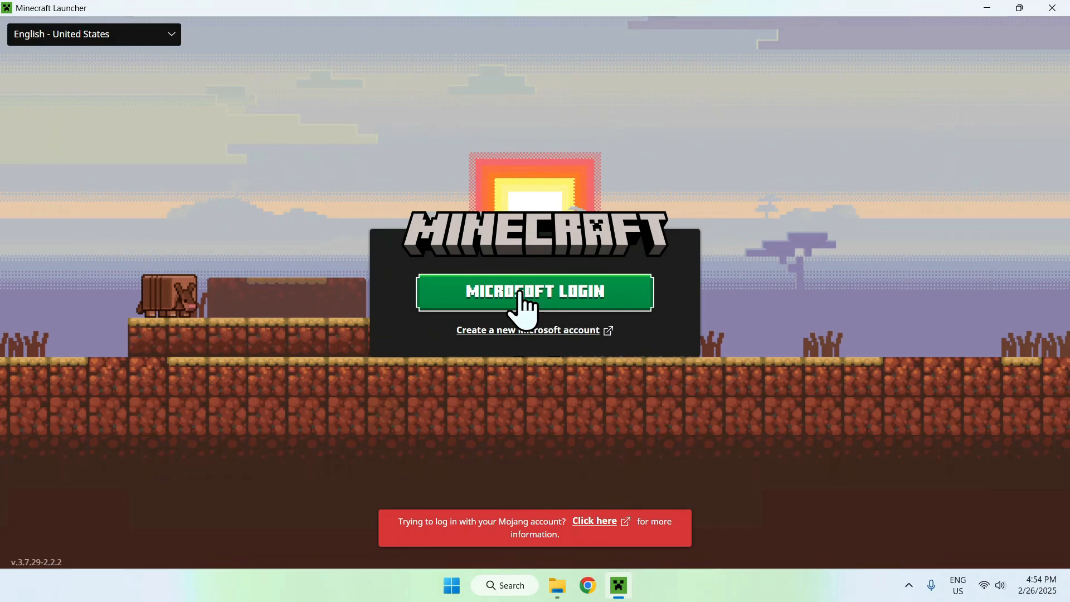
# Step: Sign in via Microsoft Login so the launcher home shows the Lyndrian account
pyautogui.click(534, 292)
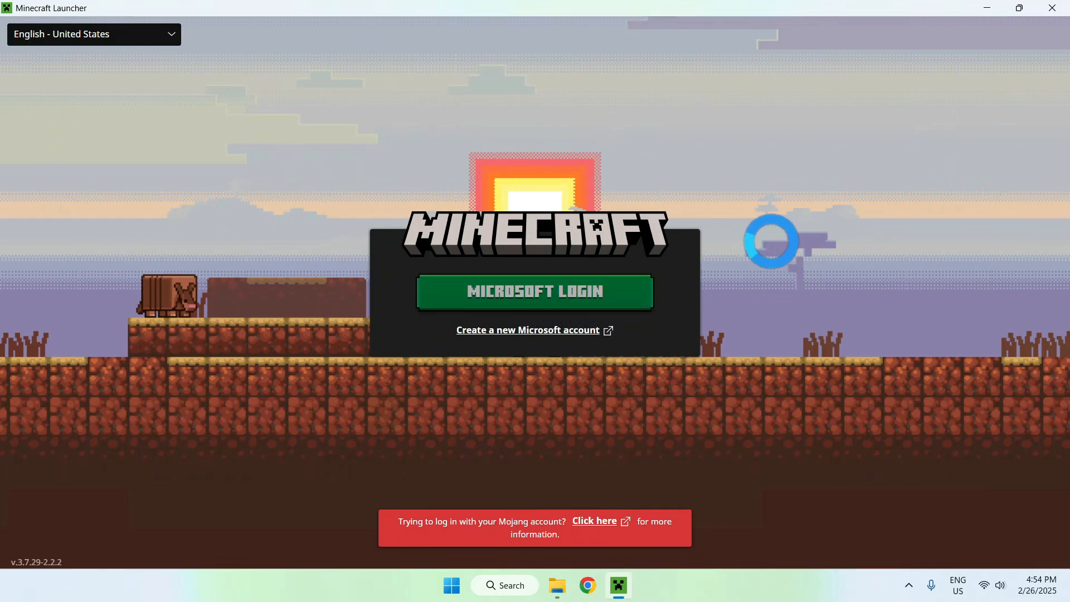
pyautogui.click(535, 292)
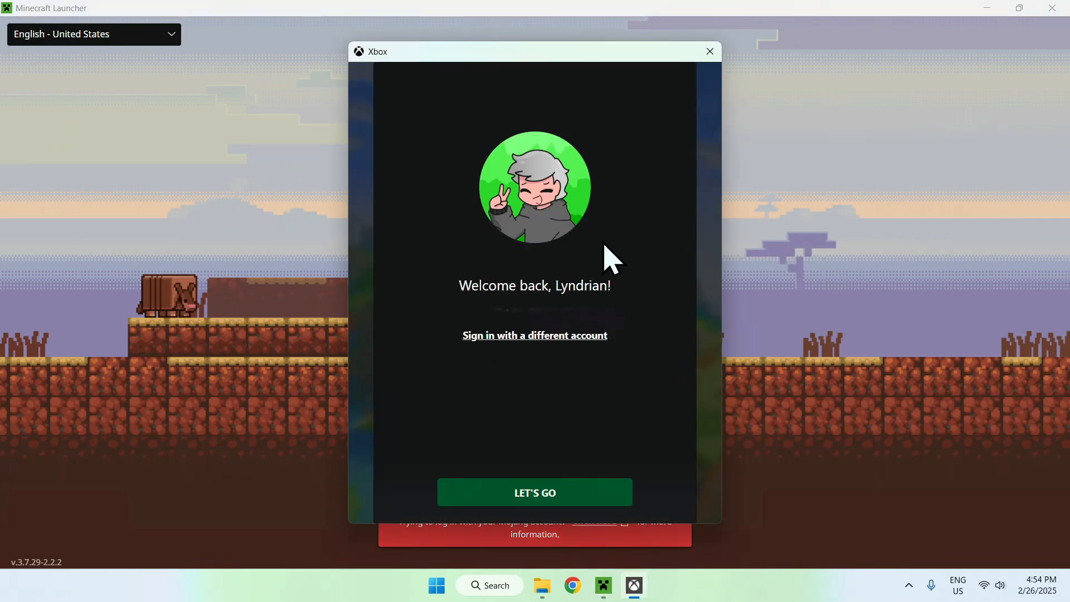
pyautogui.moveTo(586, 444)
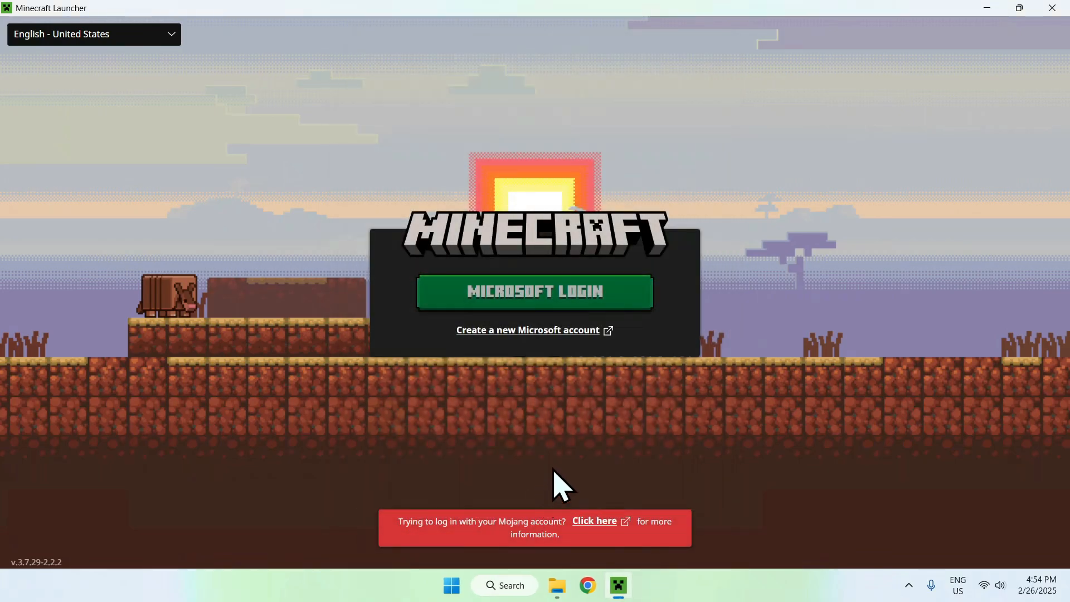
pyautogui.click(536, 292)
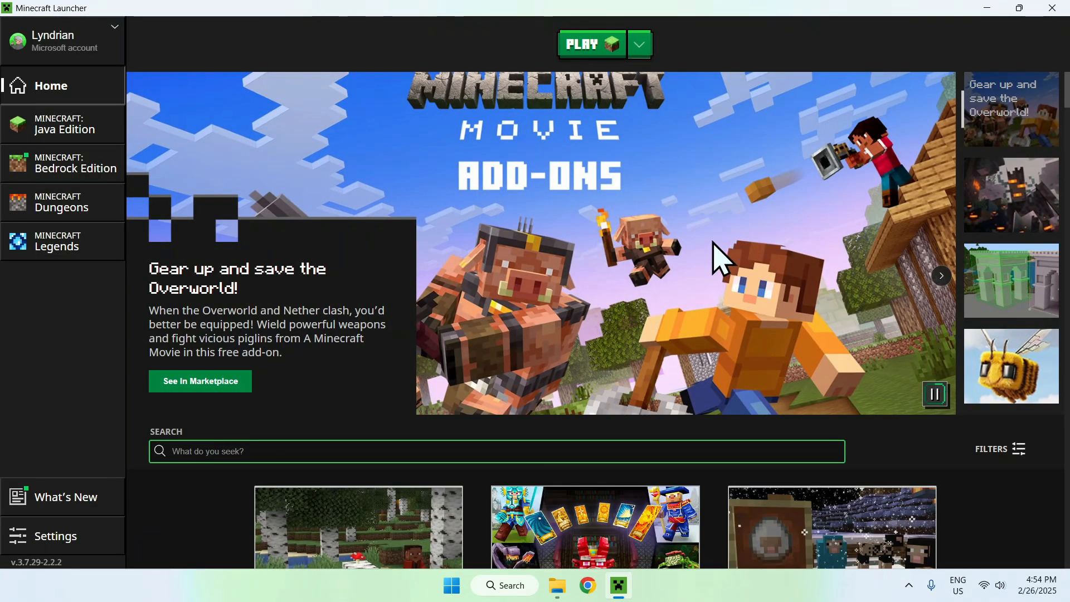
pyautogui.moveTo(53, 136)
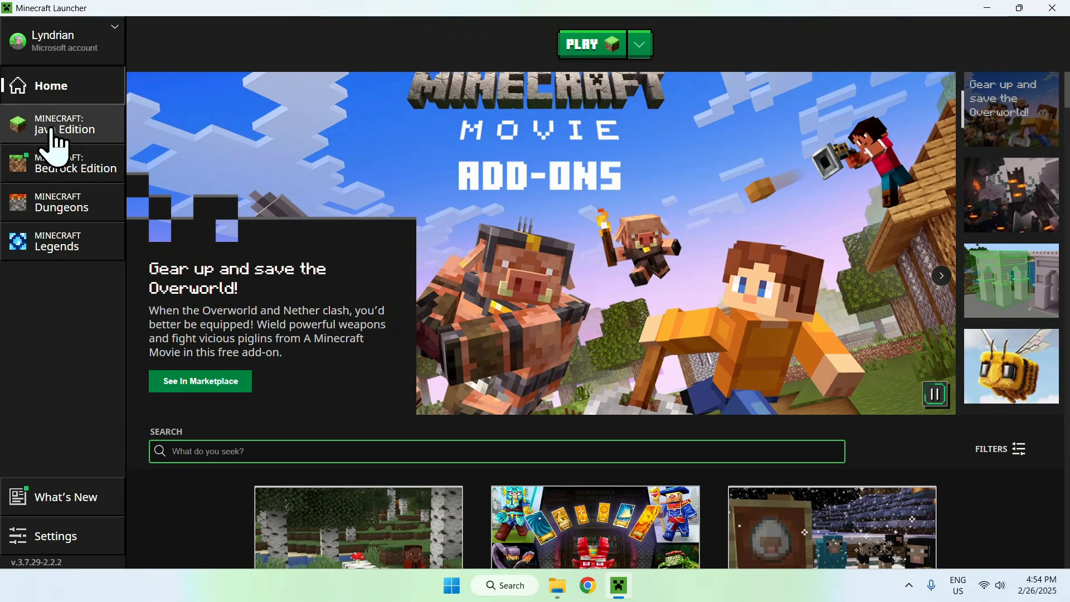
# Step: Go to the Java Edition play page with Latest release 1.21.4 selected
pyautogui.click(62, 122)
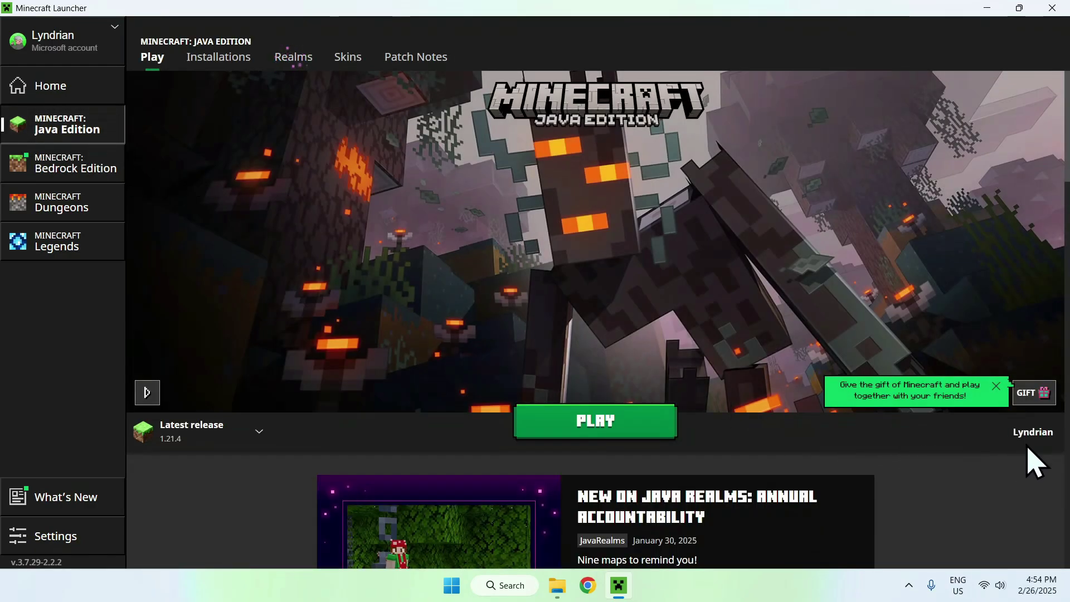
pyautogui.moveTo(524, 257)
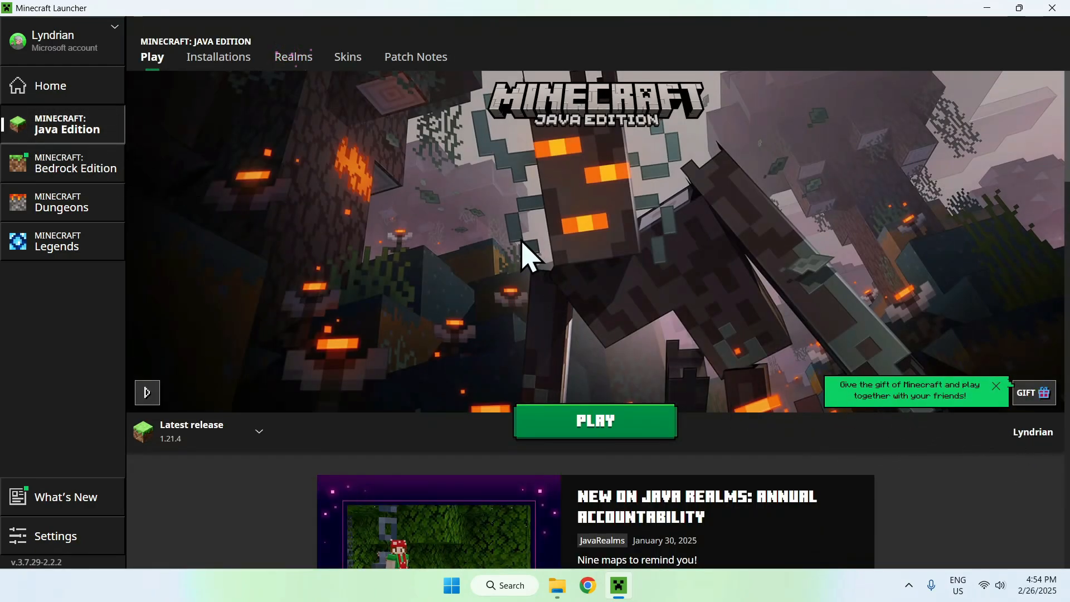
pyautogui.moveTo(406, 215)
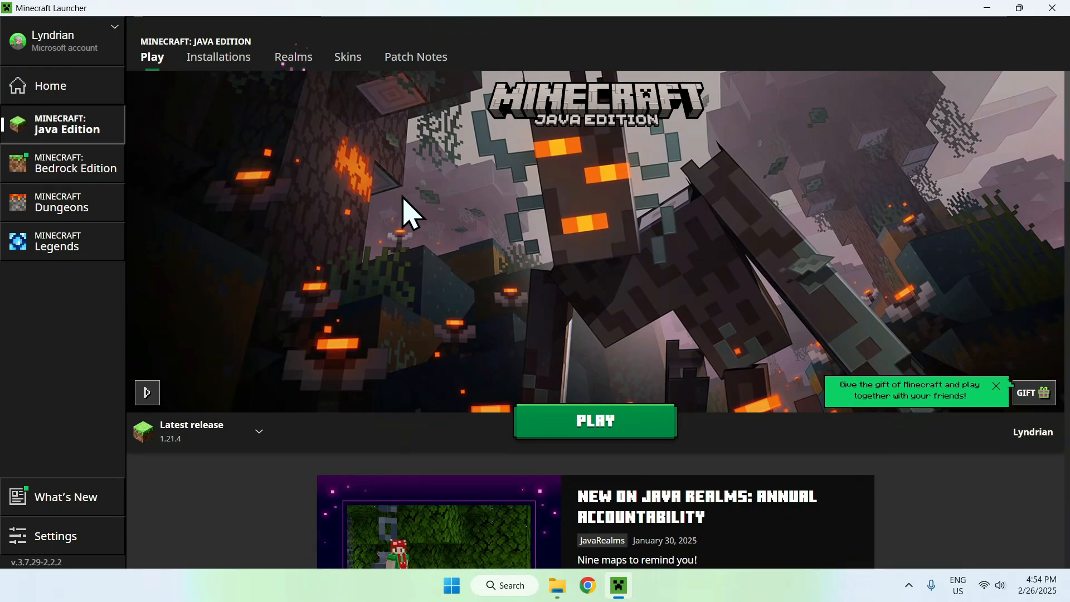
pyautogui.moveTo(403, 220)
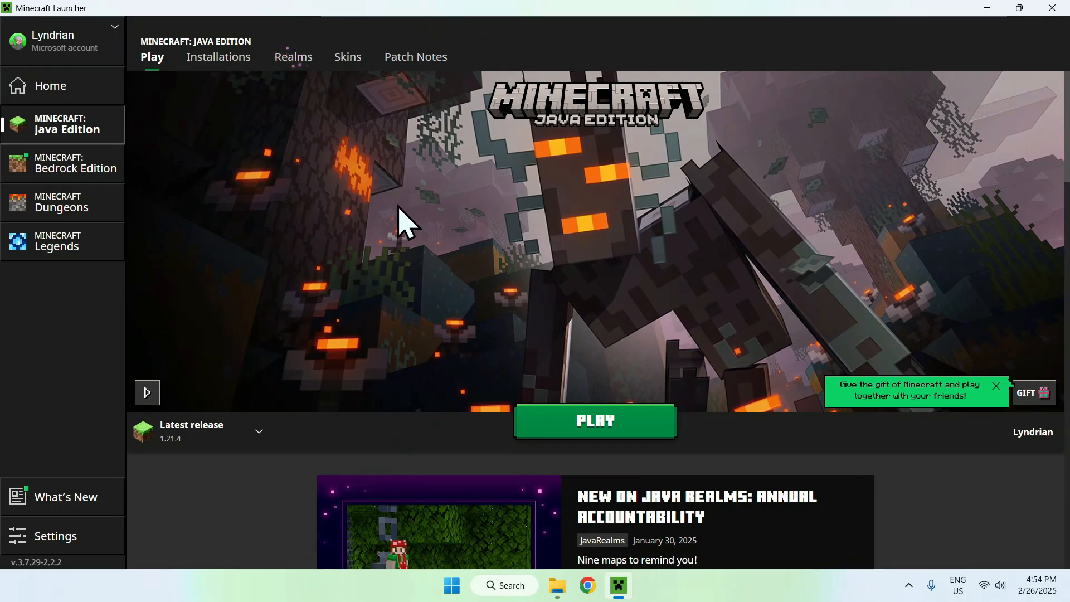
pyautogui.click(258, 432)
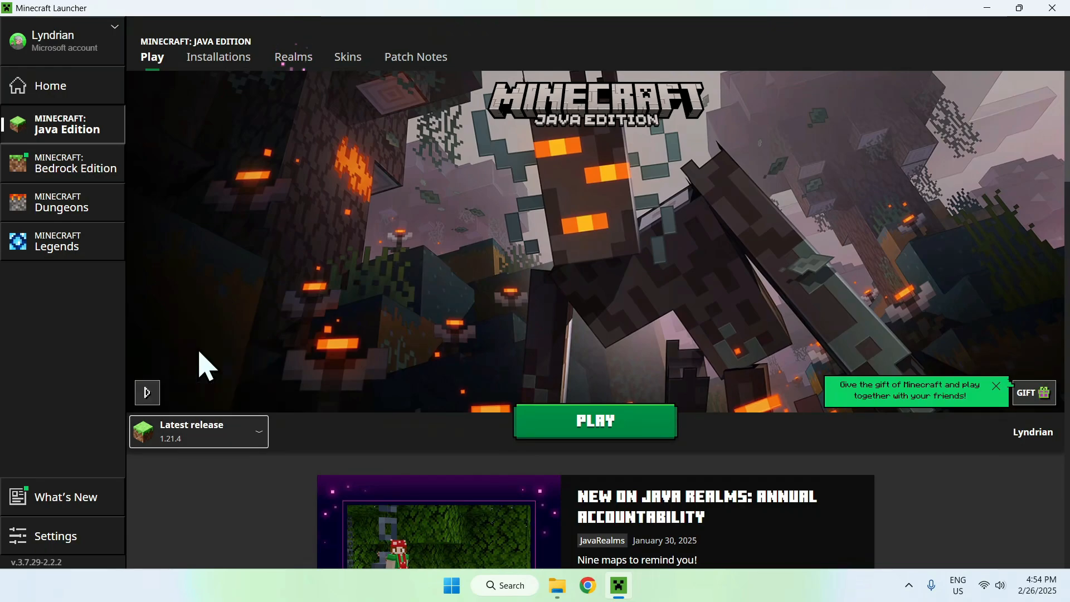
pyautogui.moveTo(376, 321)
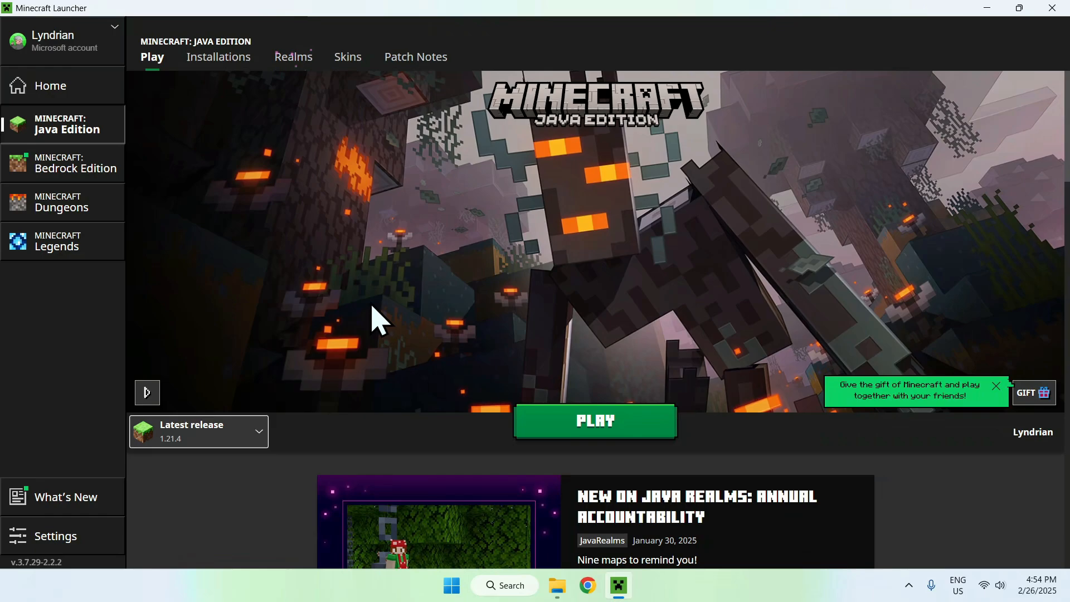
pyautogui.moveTo(417, 344)
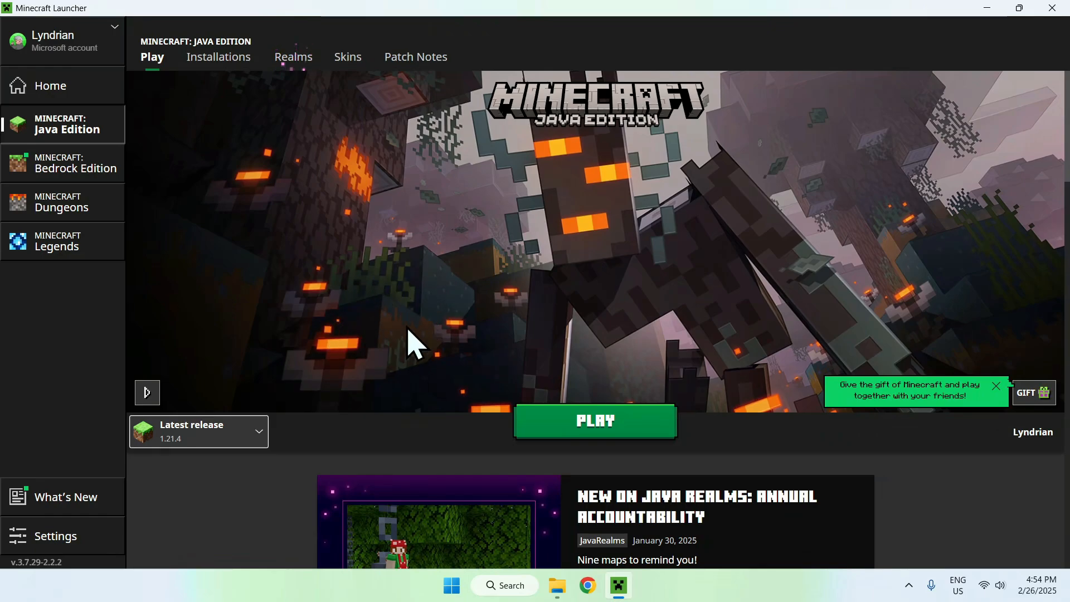
pyautogui.moveTo(286, 453)
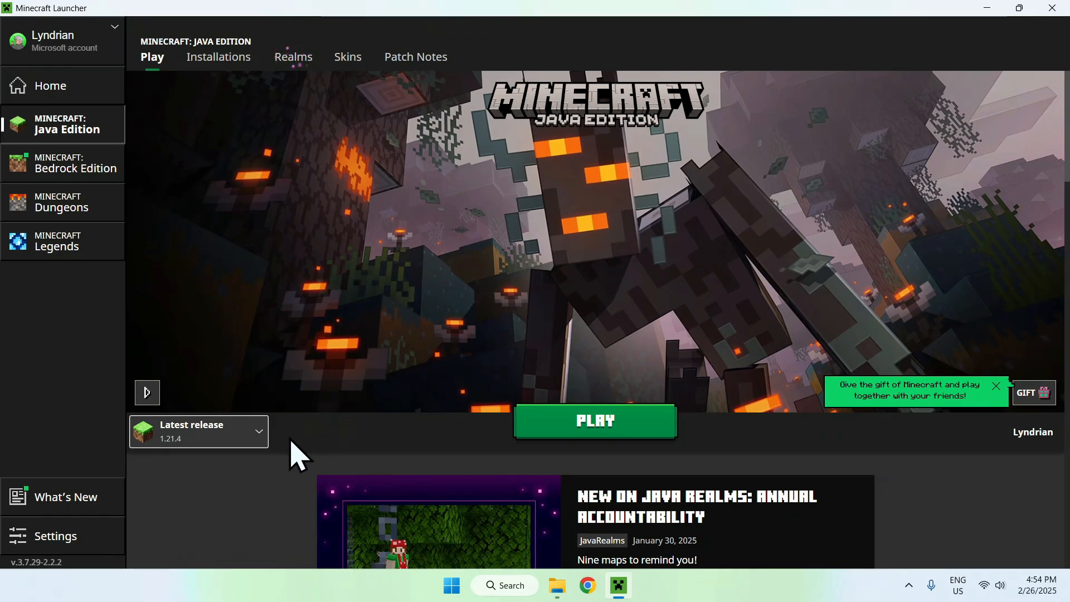
pyautogui.moveTo(314, 430)
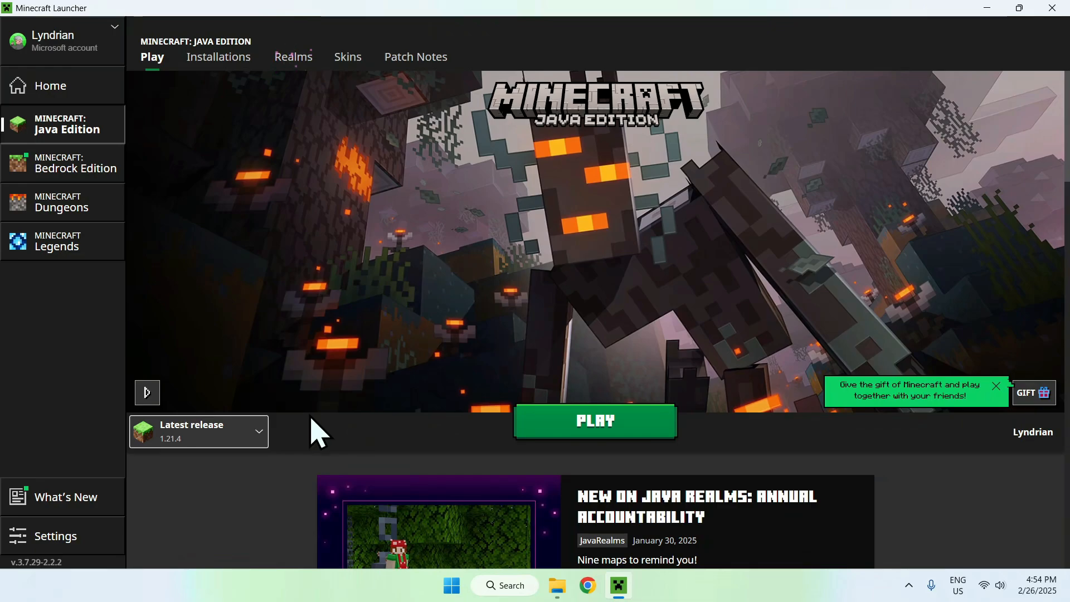
pyautogui.click(595, 421)
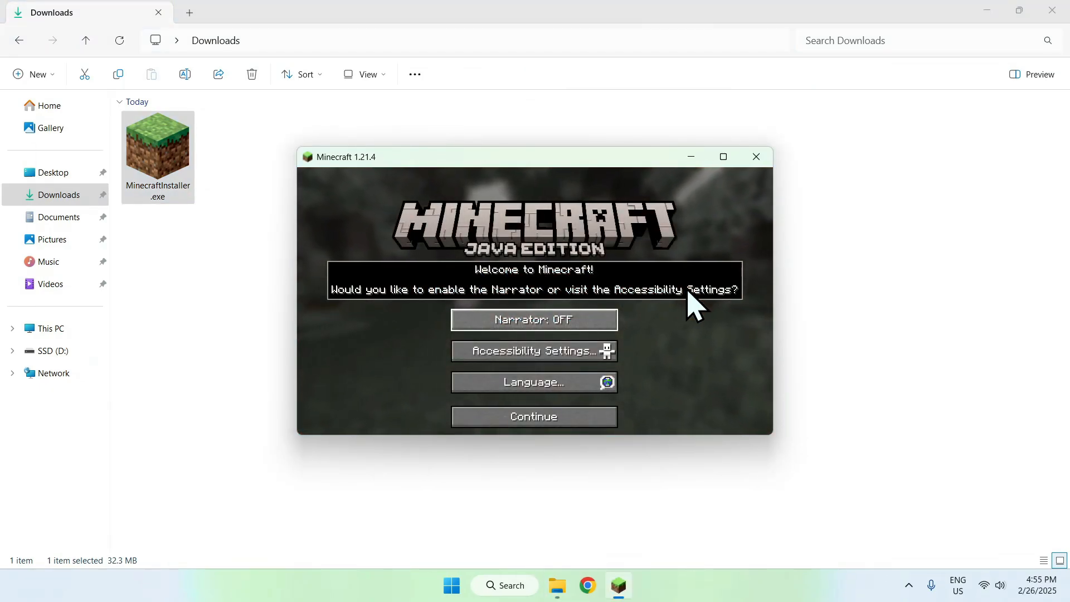
pyautogui.moveTo(676, 332)
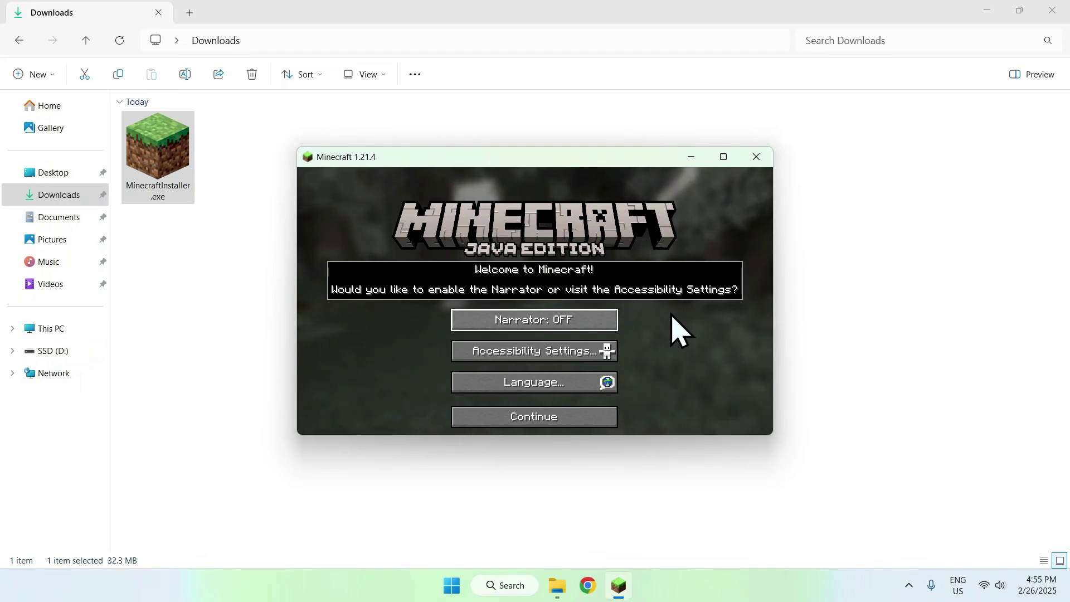
pyautogui.moveTo(672, 363)
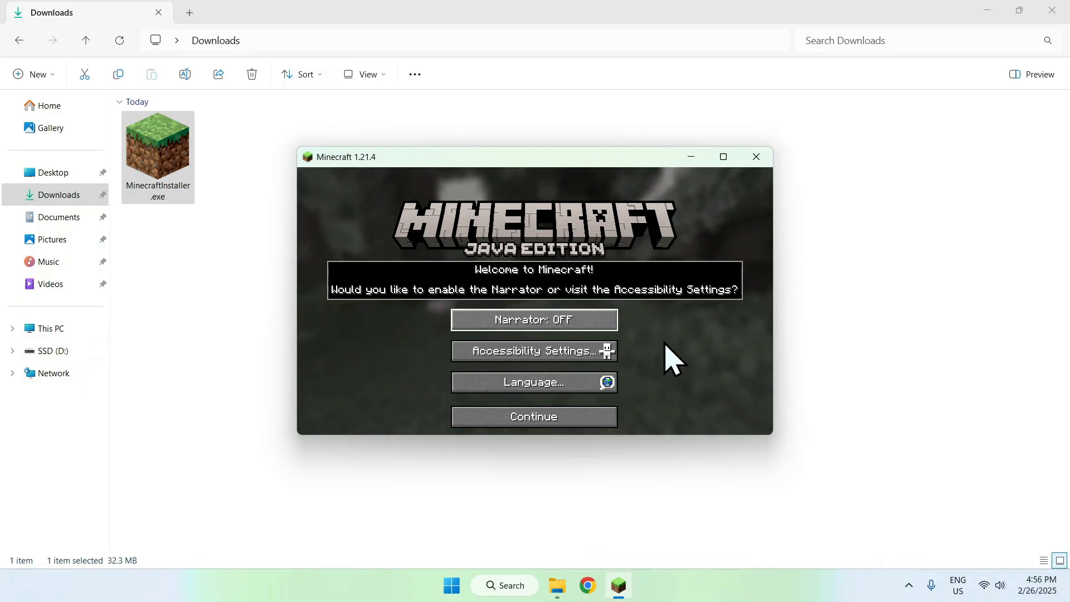
# Step: Continue past the accessibility welcome prompt and maximize the game window
pyautogui.click(534, 417)
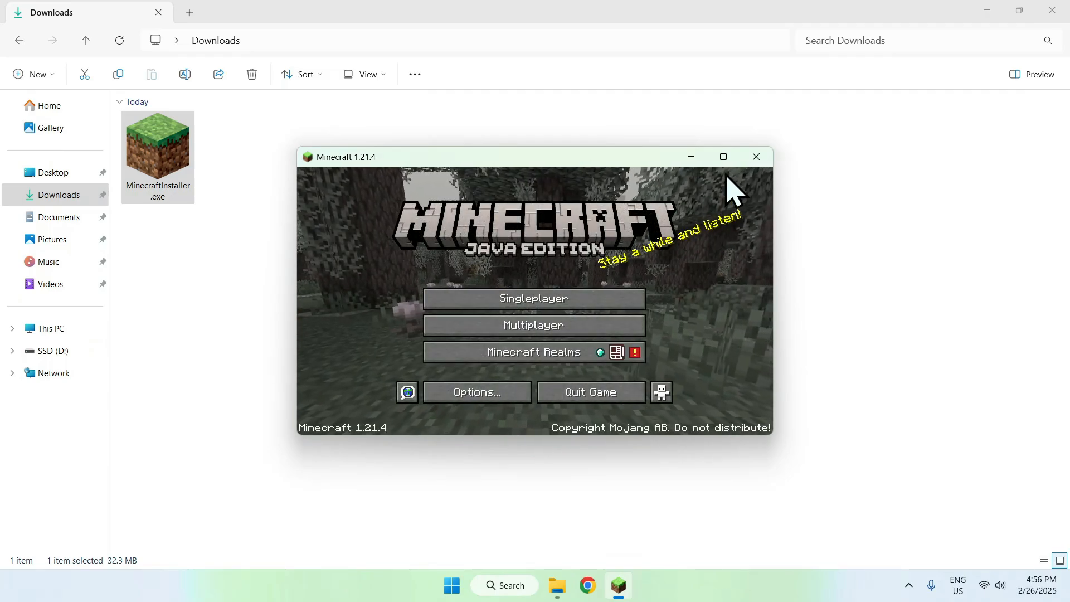
pyautogui.click(722, 156)
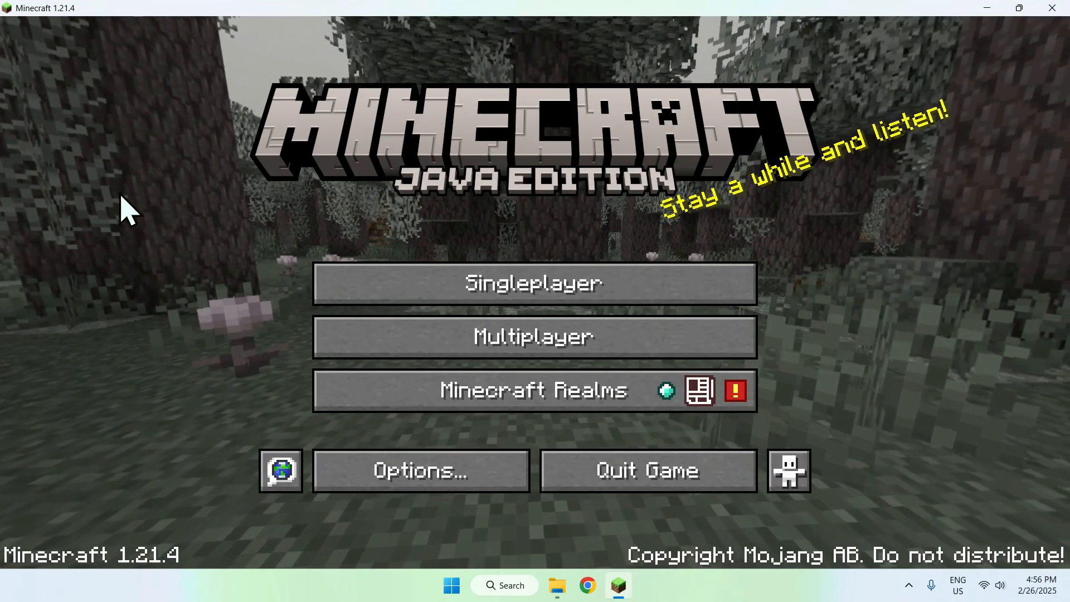
pyautogui.moveTo(165, 191)
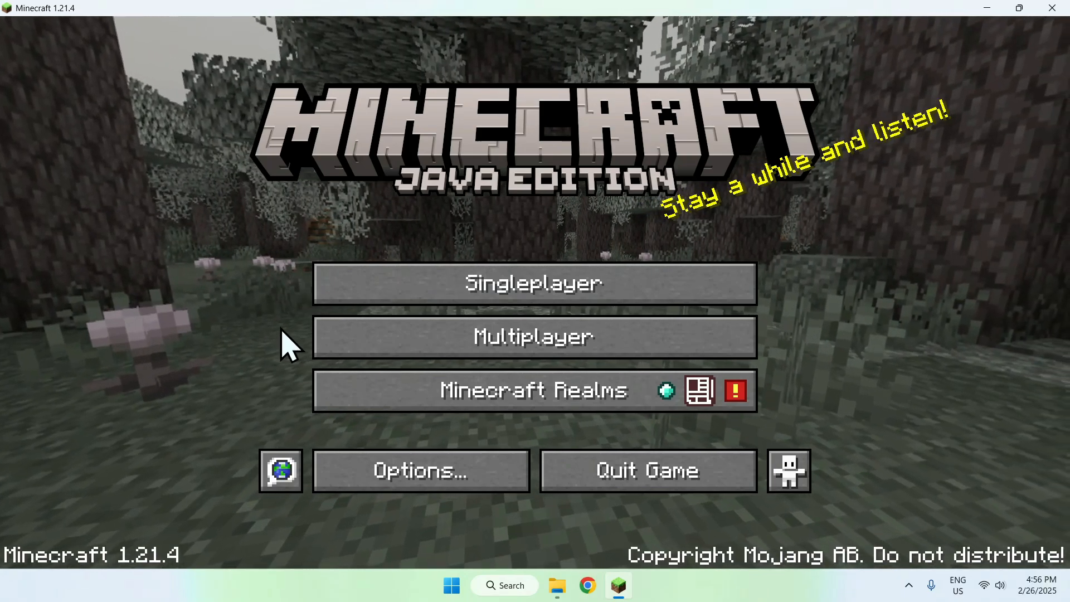
pyautogui.moveTo(342, 301)
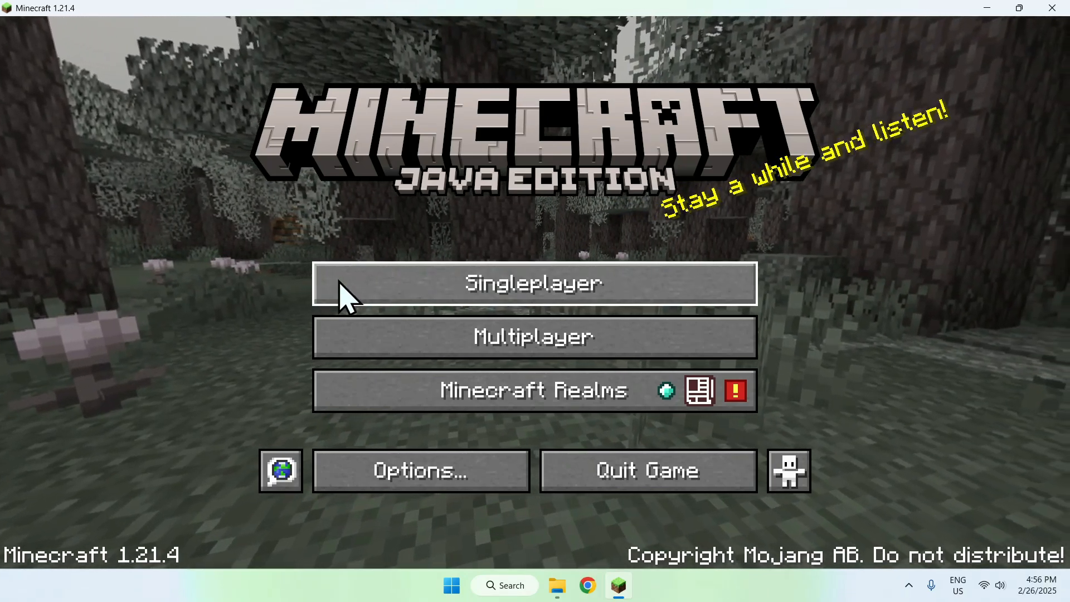
# Step: Create a new Survival singleplayer world with default settings and enter it
pyautogui.click(533, 299)
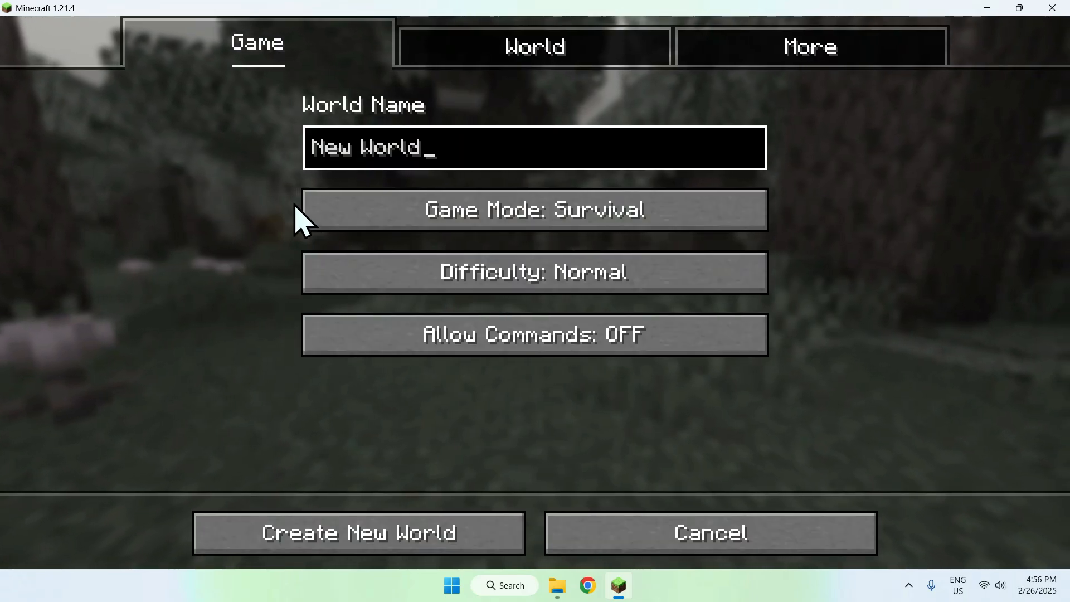
pyautogui.click(358, 531)
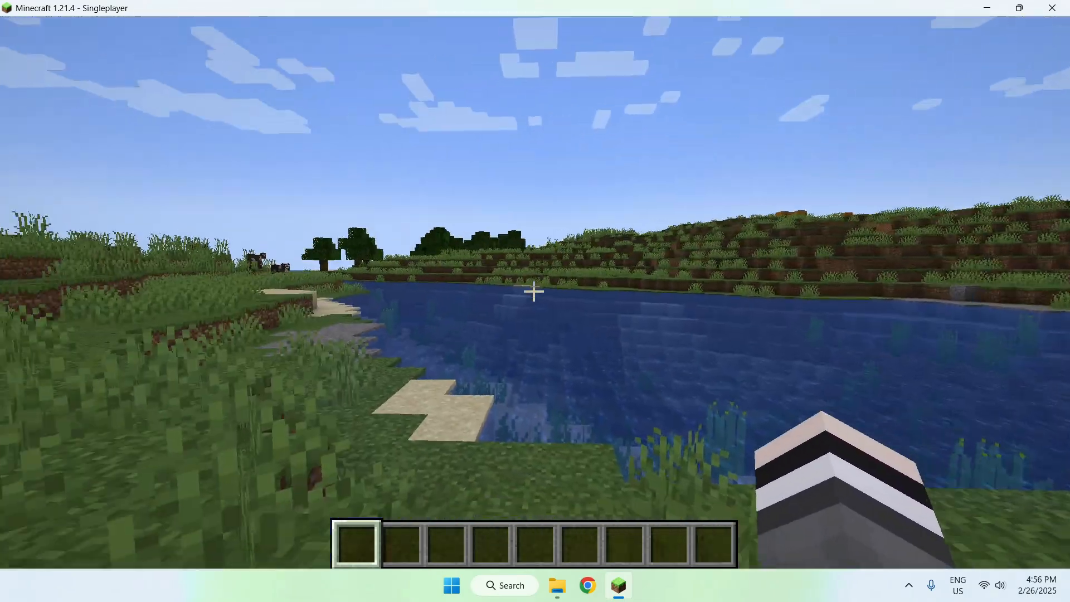
pyautogui.press('Escape')
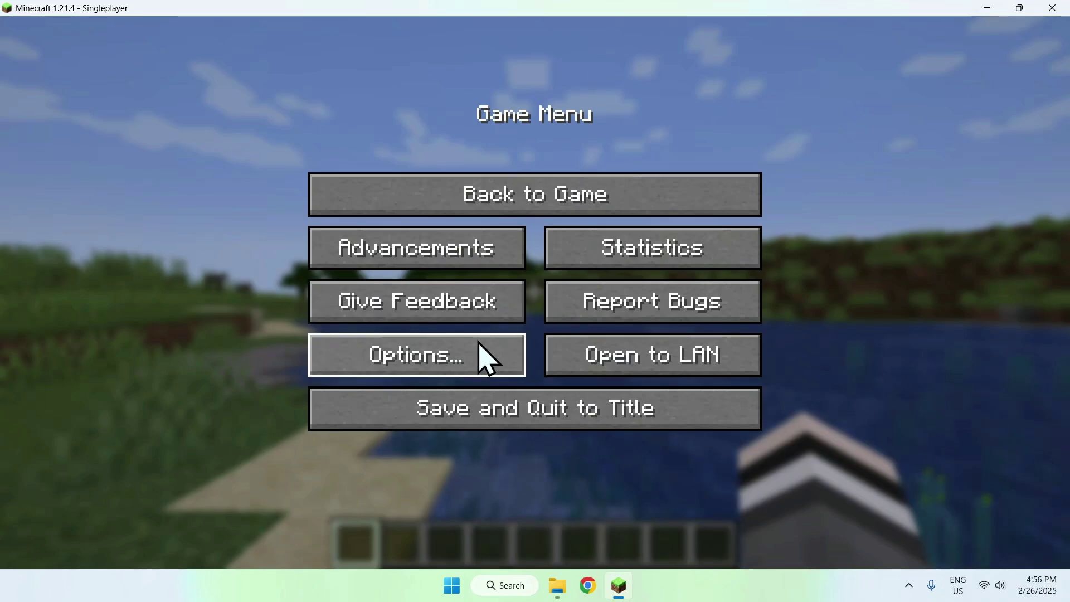
pyautogui.click(415, 356)
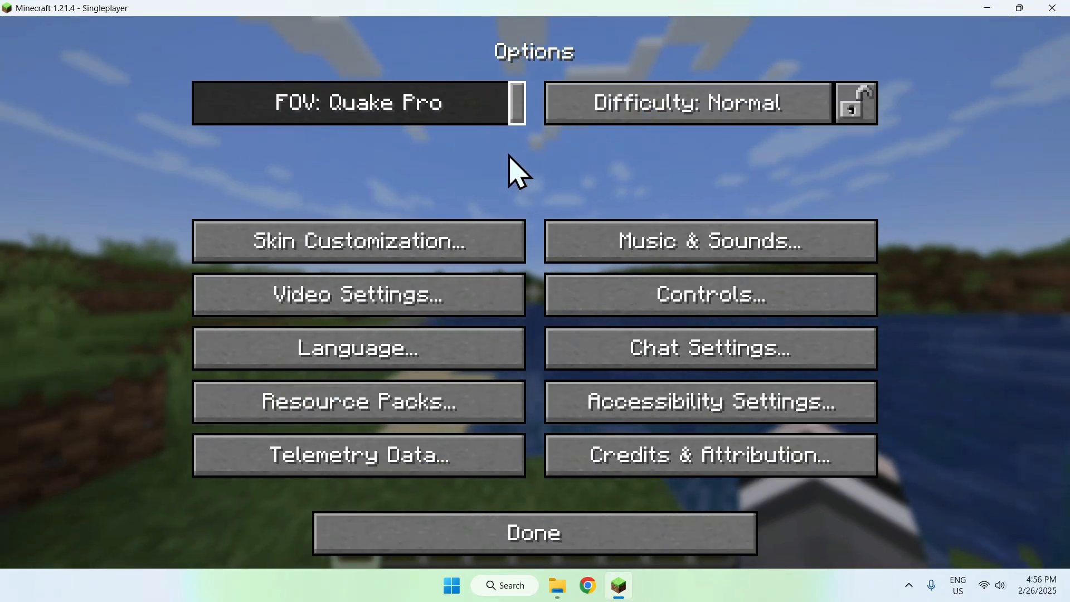
pyautogui.click(357, 294)
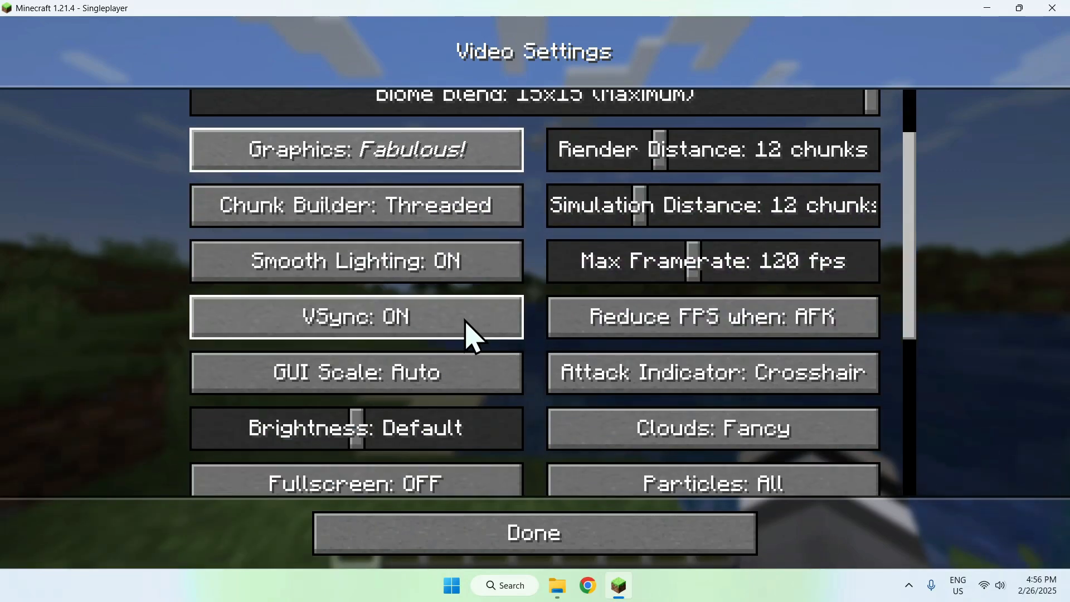
pyautogui.click(533, 533)
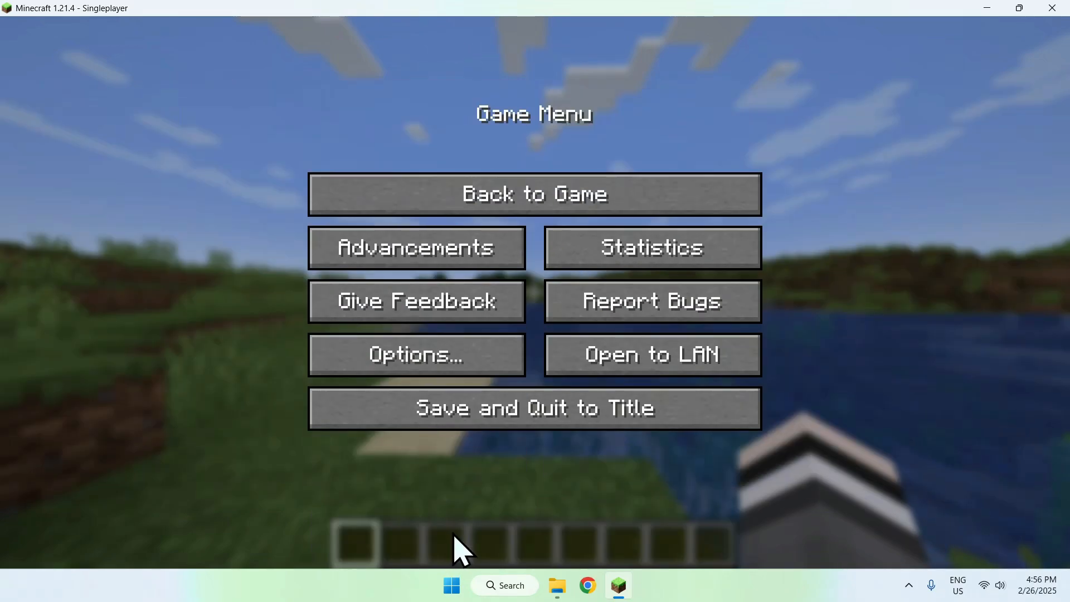
pyautogui.click(534, 197)
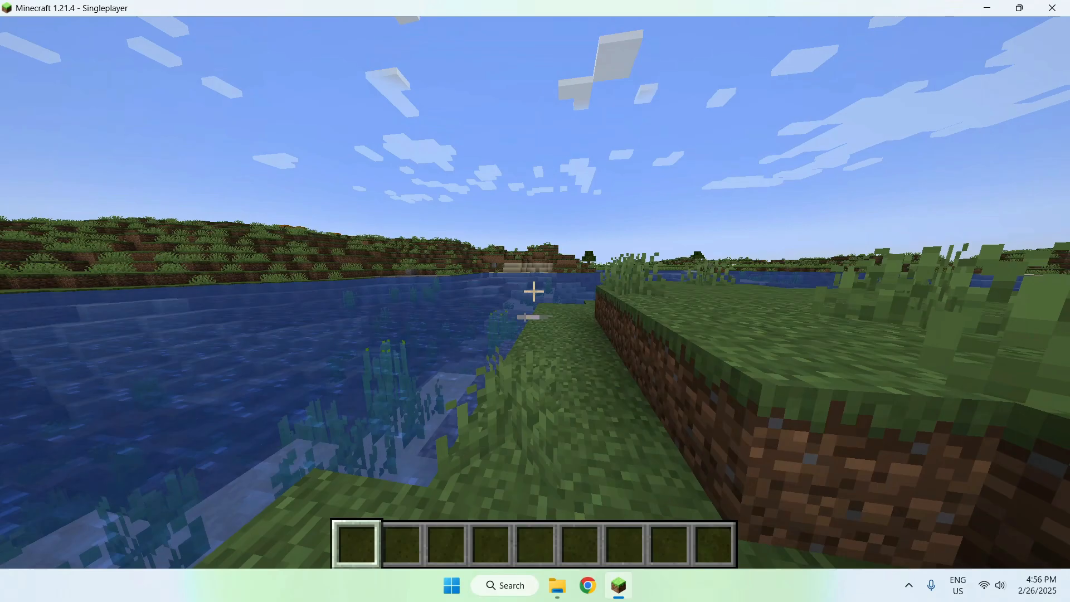